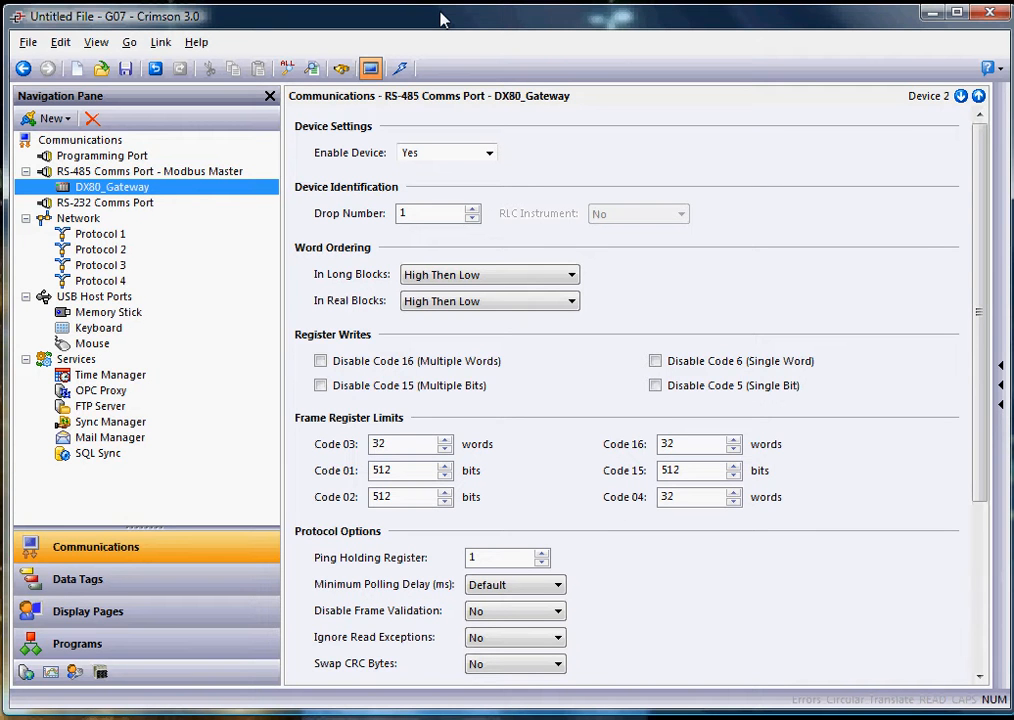
mouse_move(178, 205)
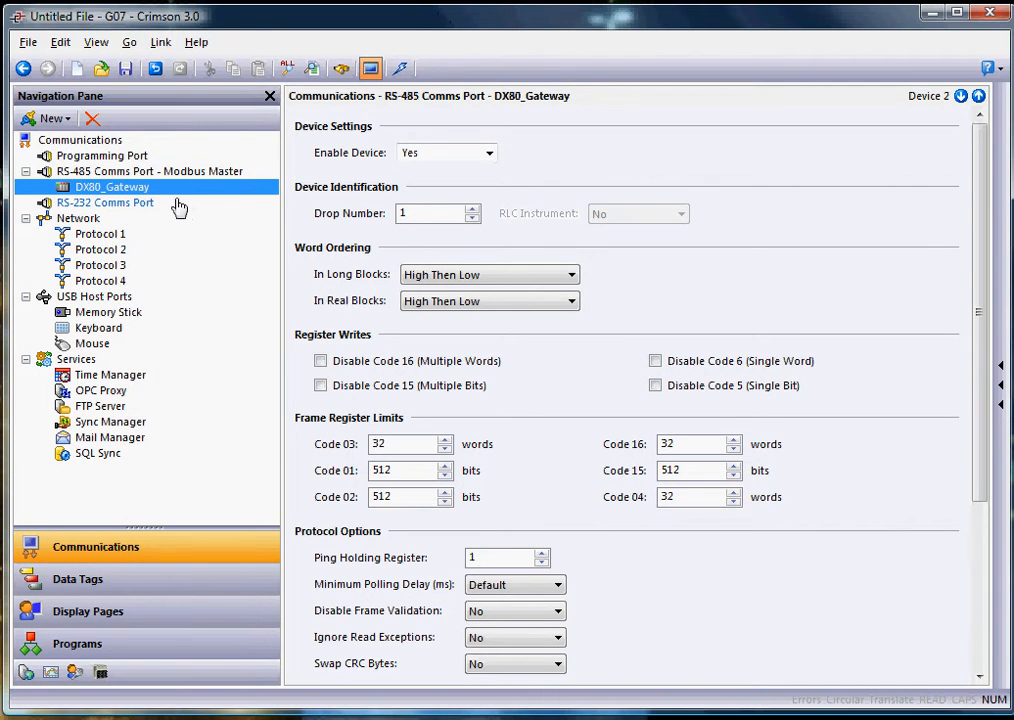
mouse_move(207, 218)
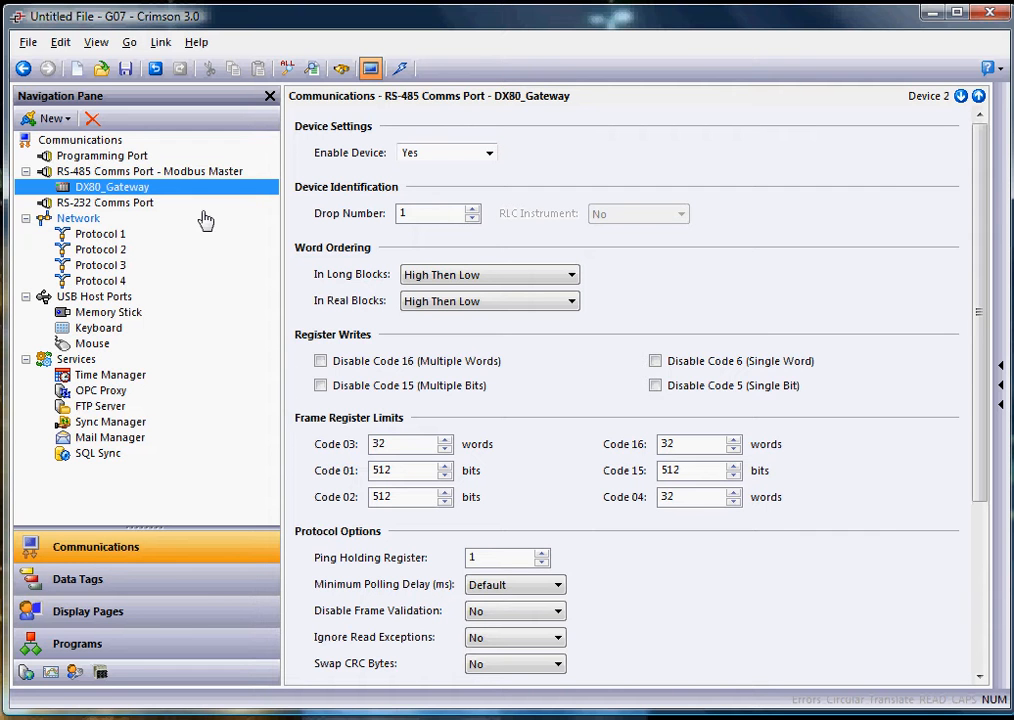
mouse_move(147, 202)
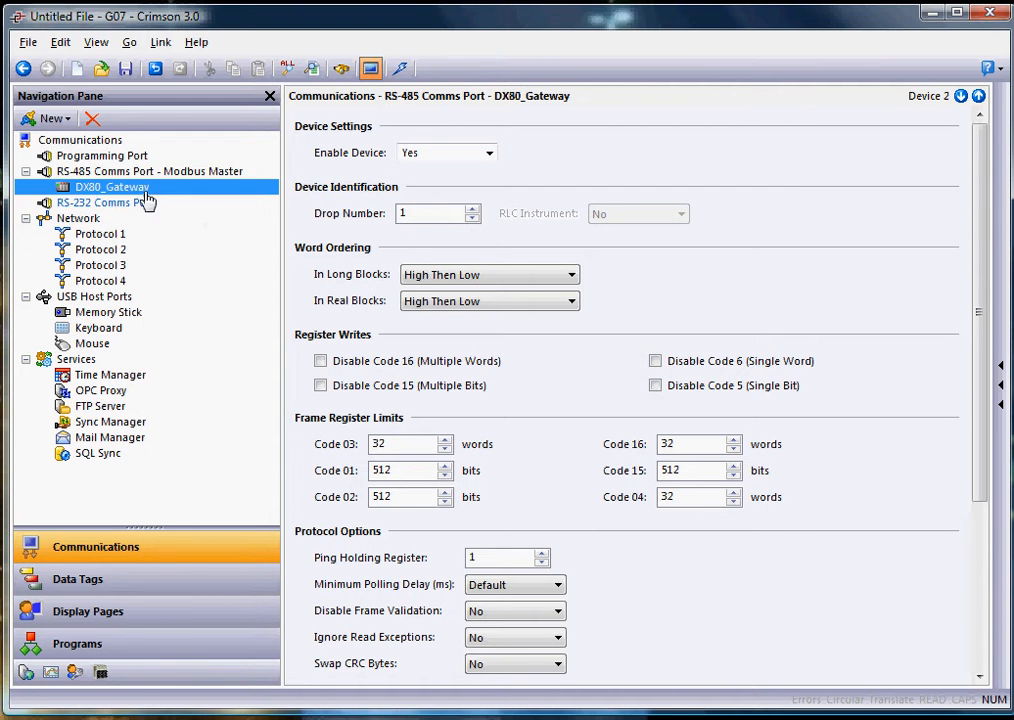
- Review the RS-485 port's Modbus drivers and keep Modbus Universal Master selected
left_click(149, 171)
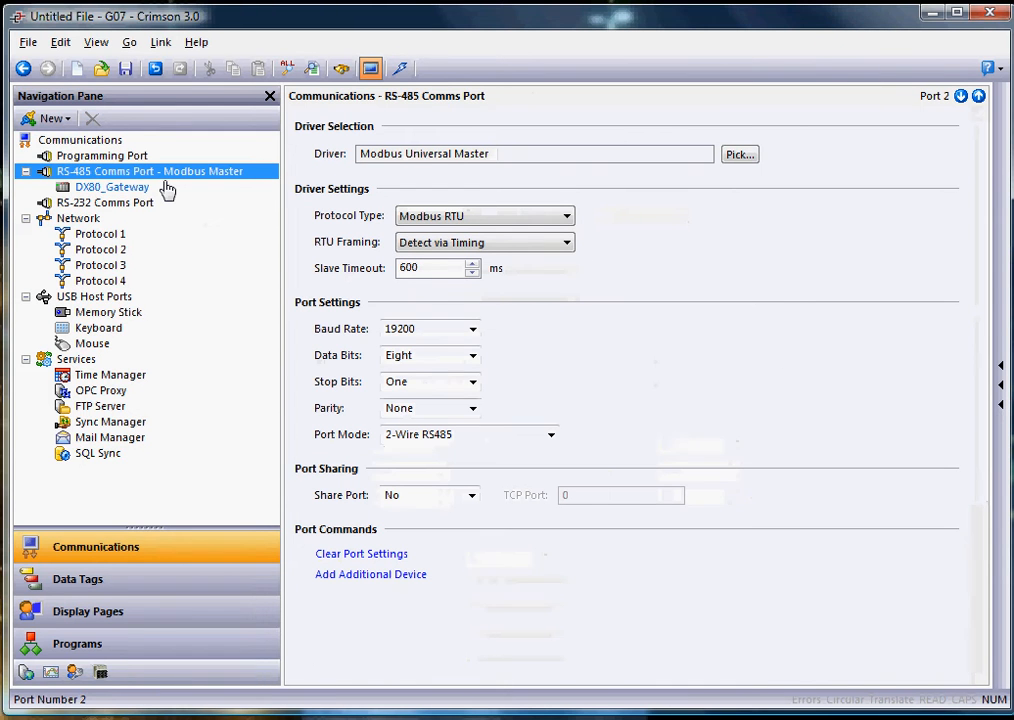
mouse_move(198, 192)
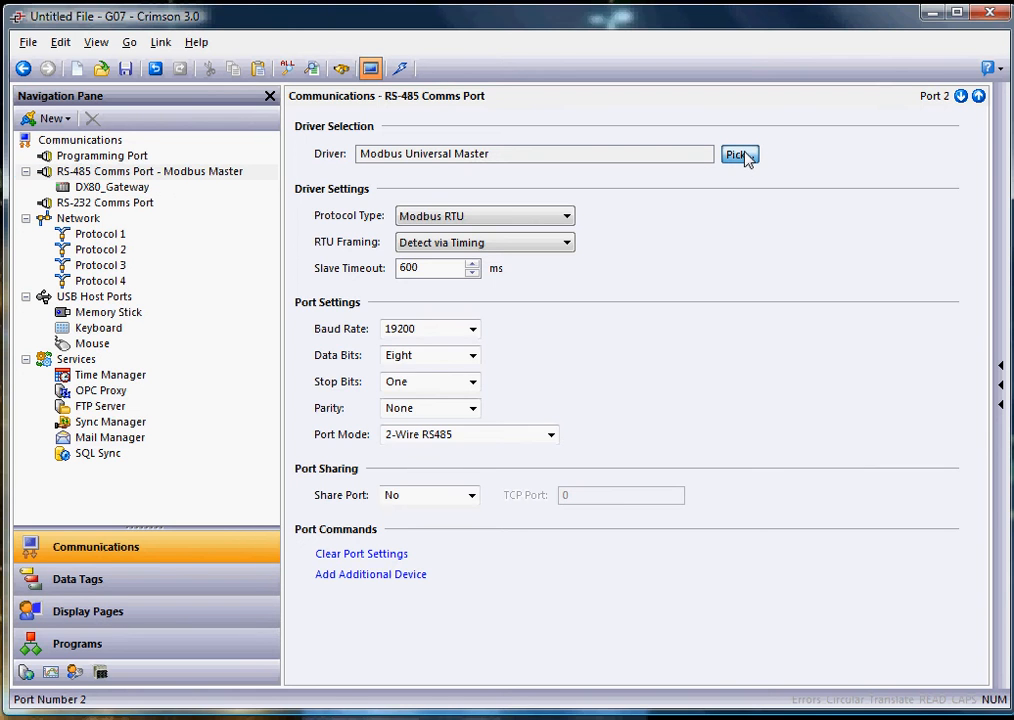
left_click(740, 154)
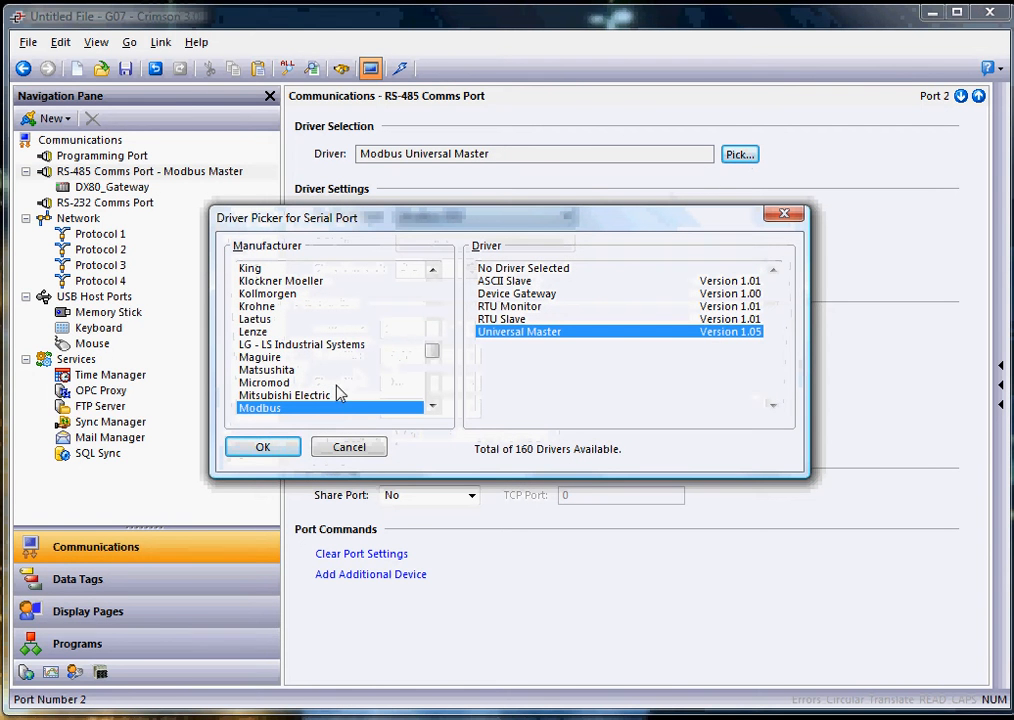
mouse_move(315, 307)
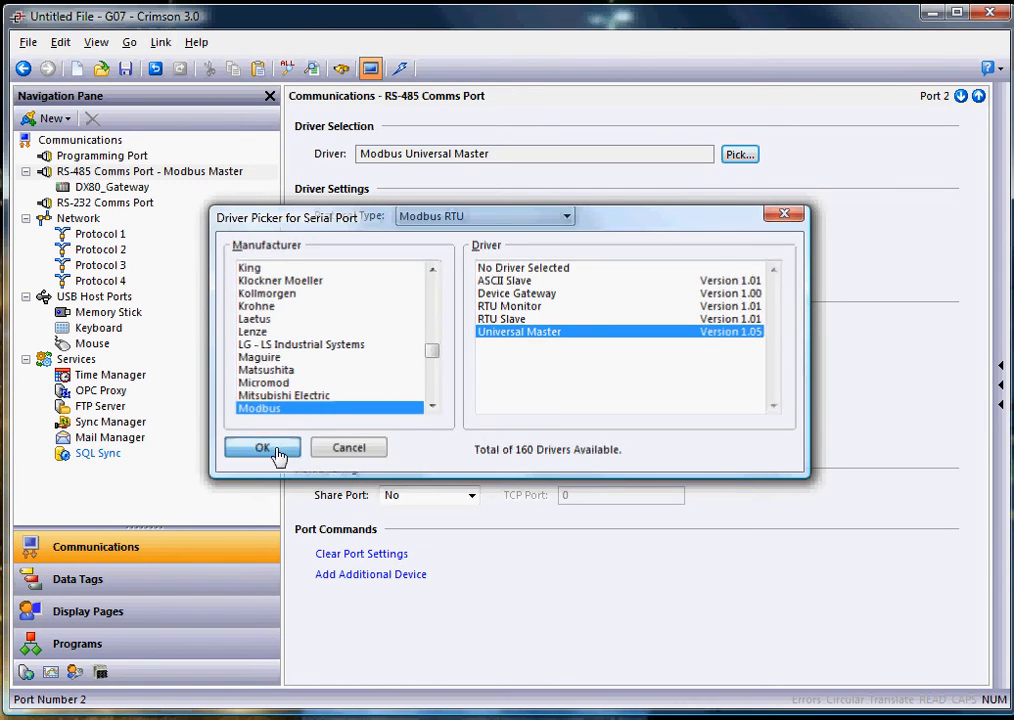
left_click(262, 447)
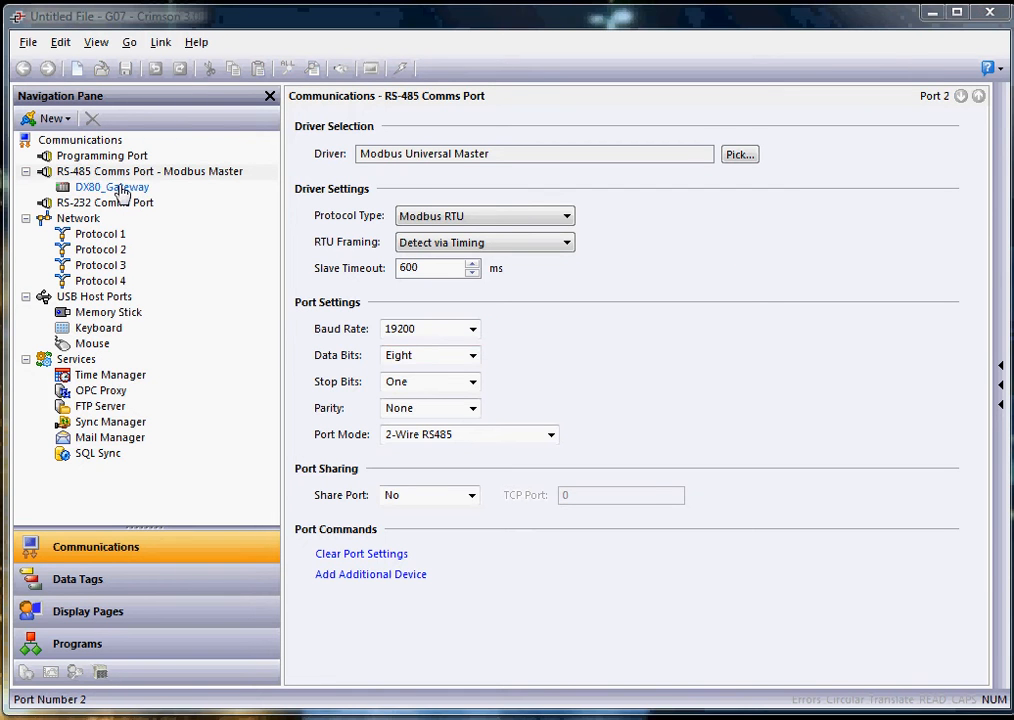
- Show DX80_Gateway's Modbus settings under RS-485 Comms Port: drop number 1, default register limits
left_click(112, 187)
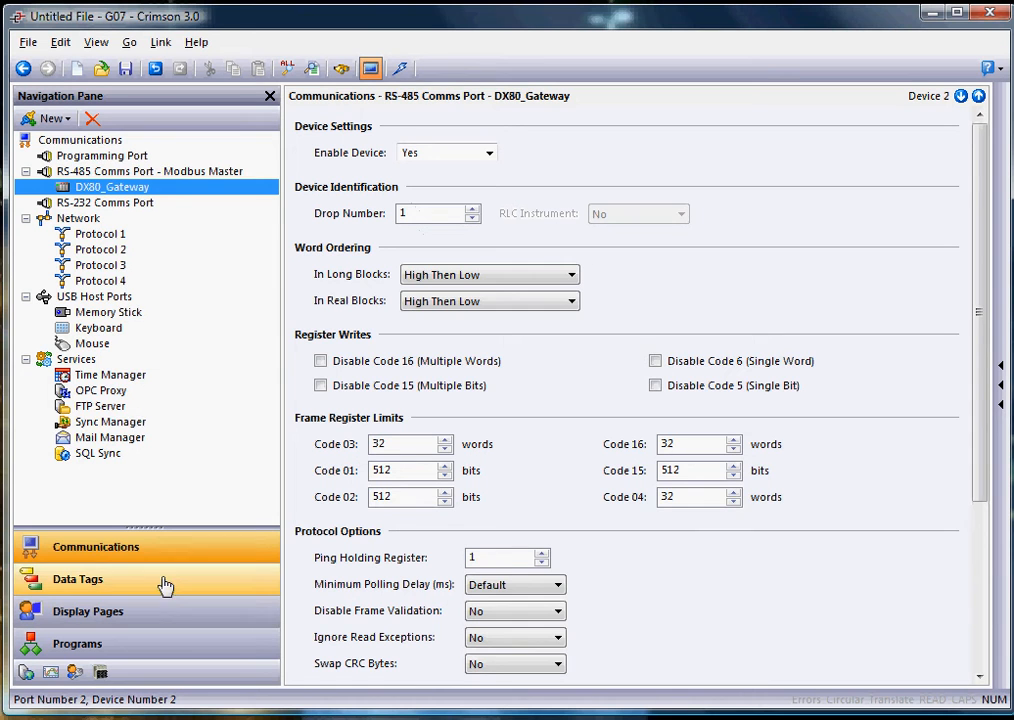
left_click(77, 579)
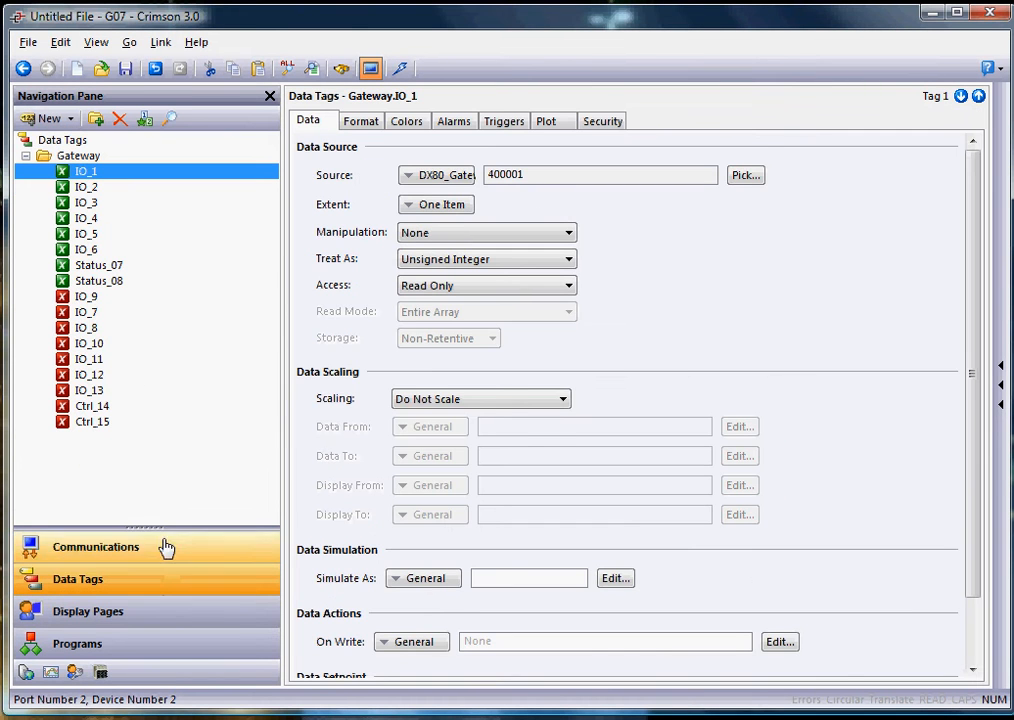
left_click(78, 155)
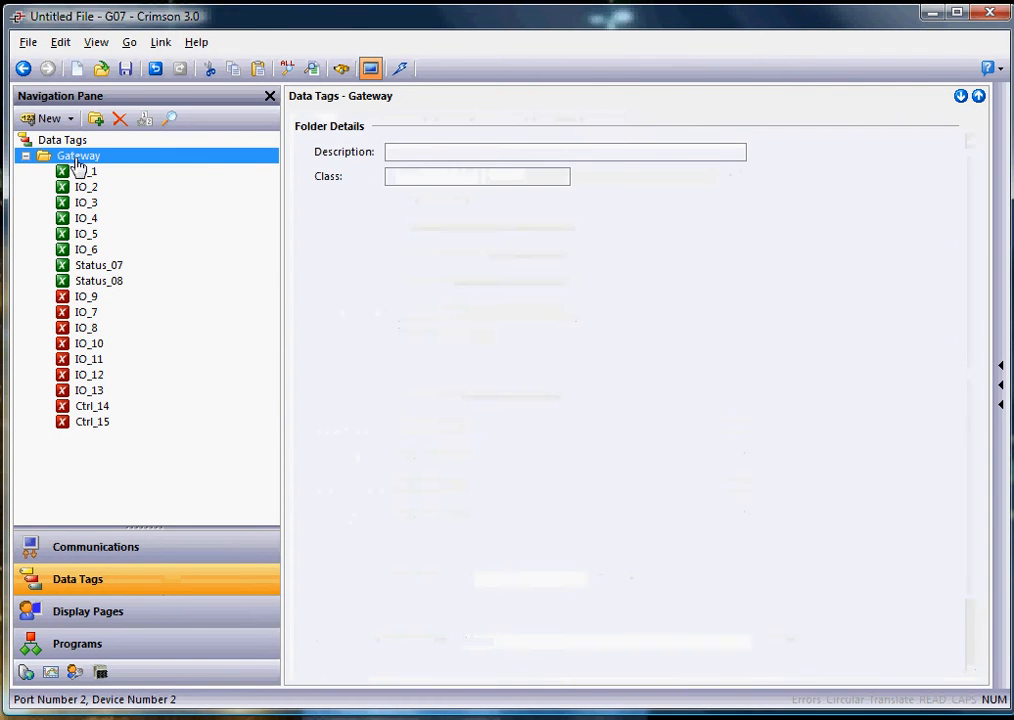
left_click(84, 171)
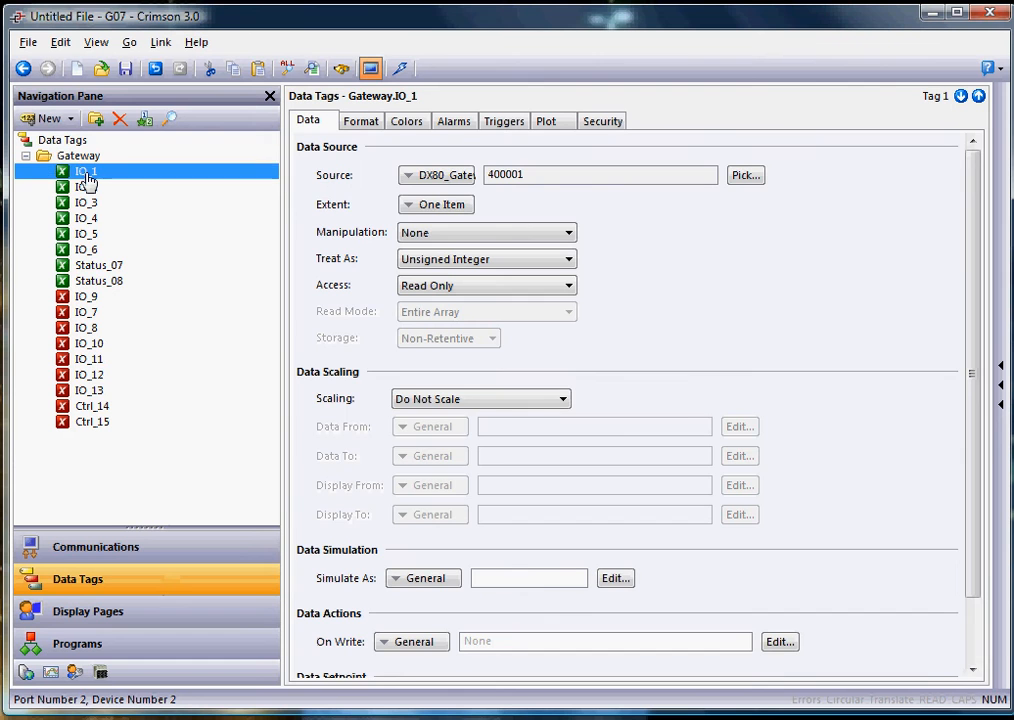
left_click(86, 202)
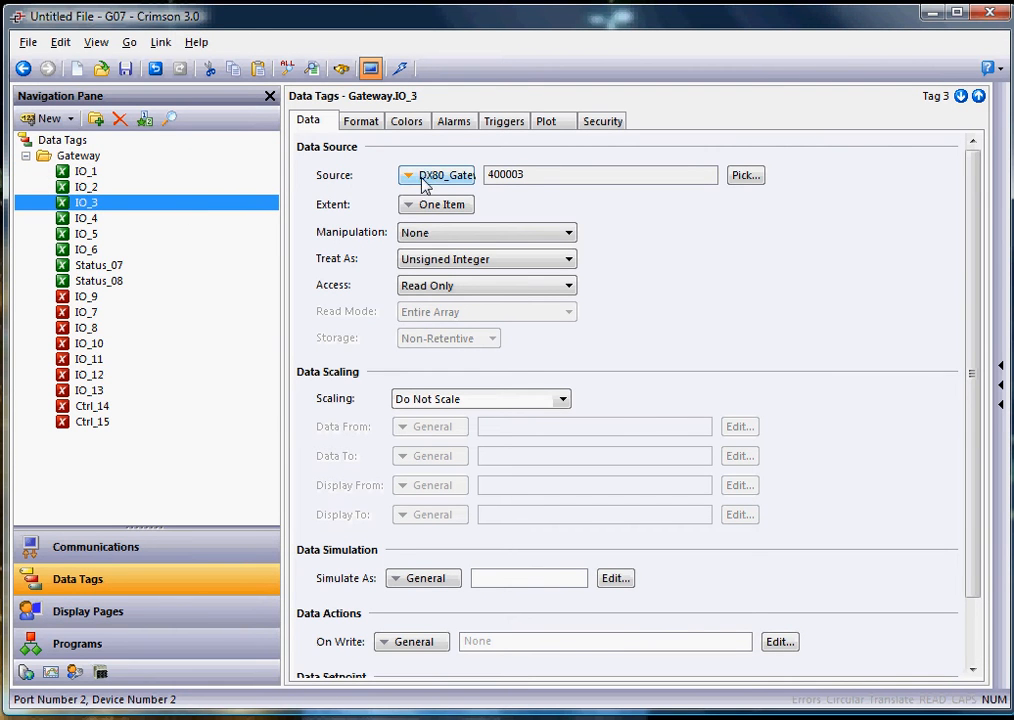
left_click(408, 175)
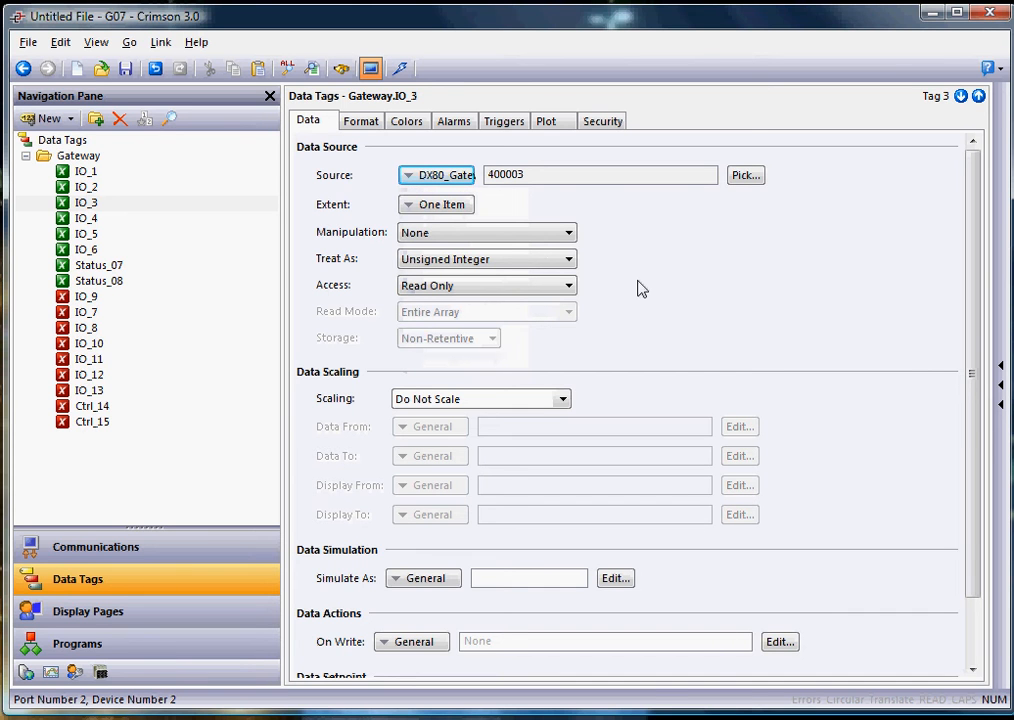
left_click(99, 265)
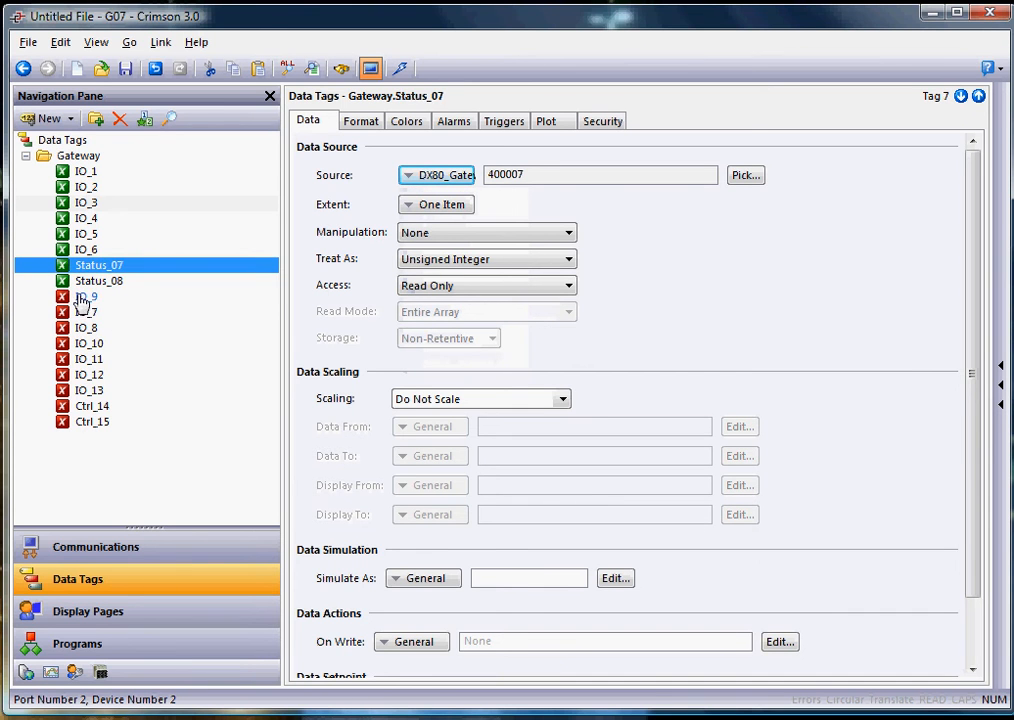
left_click(89, 359)
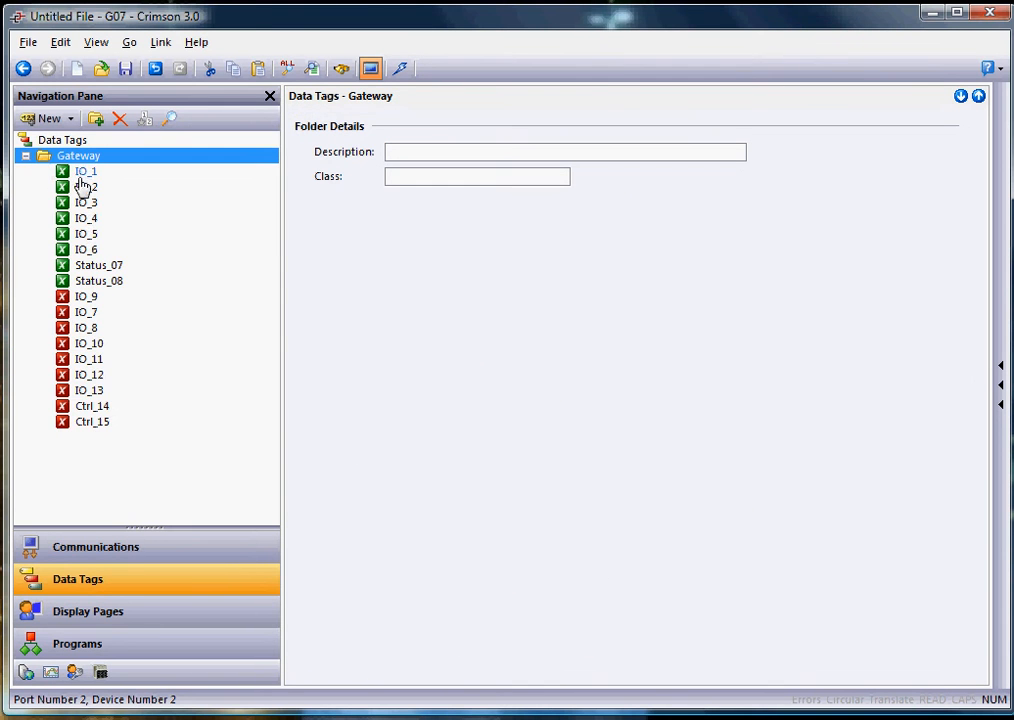
left_click(25, 155)
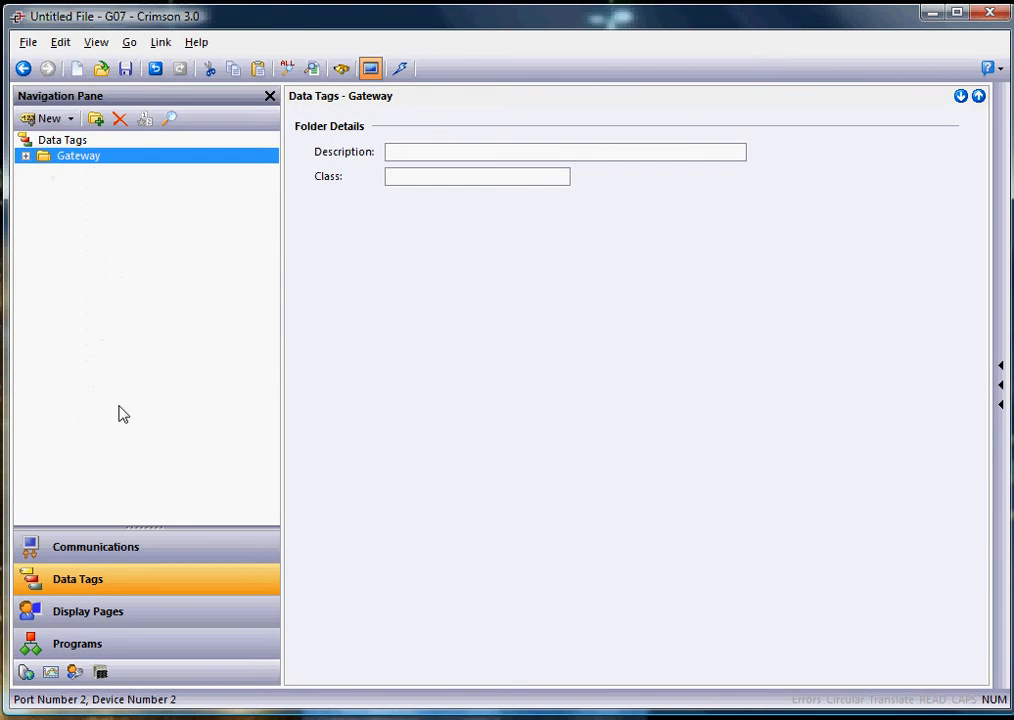
left_click(95, 546)
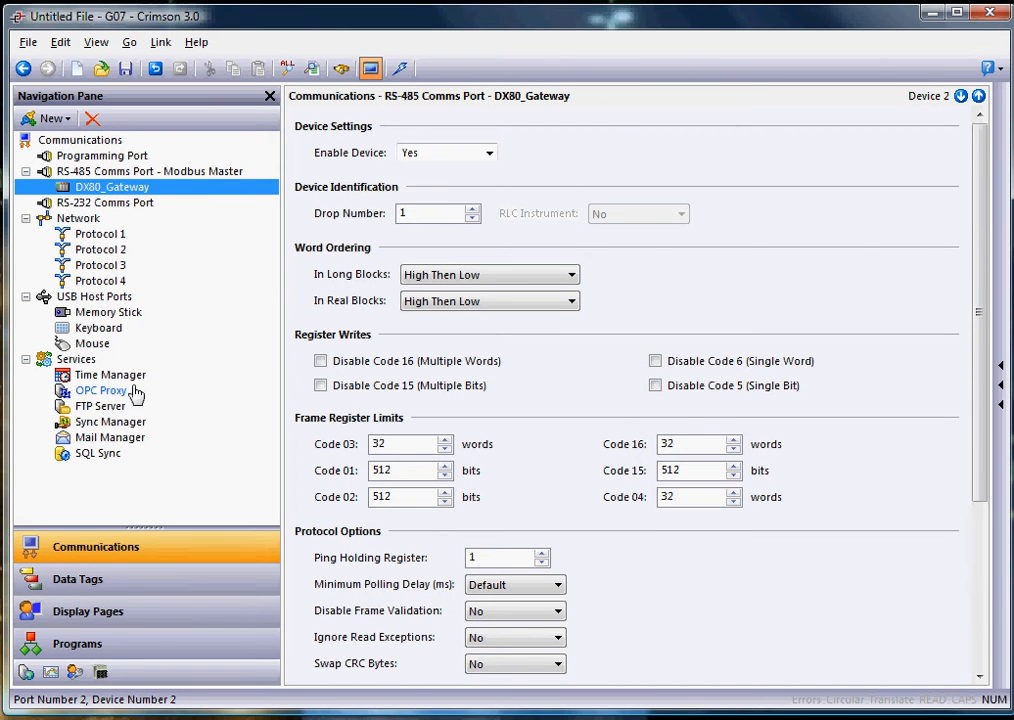
mouse_move(147, 556)
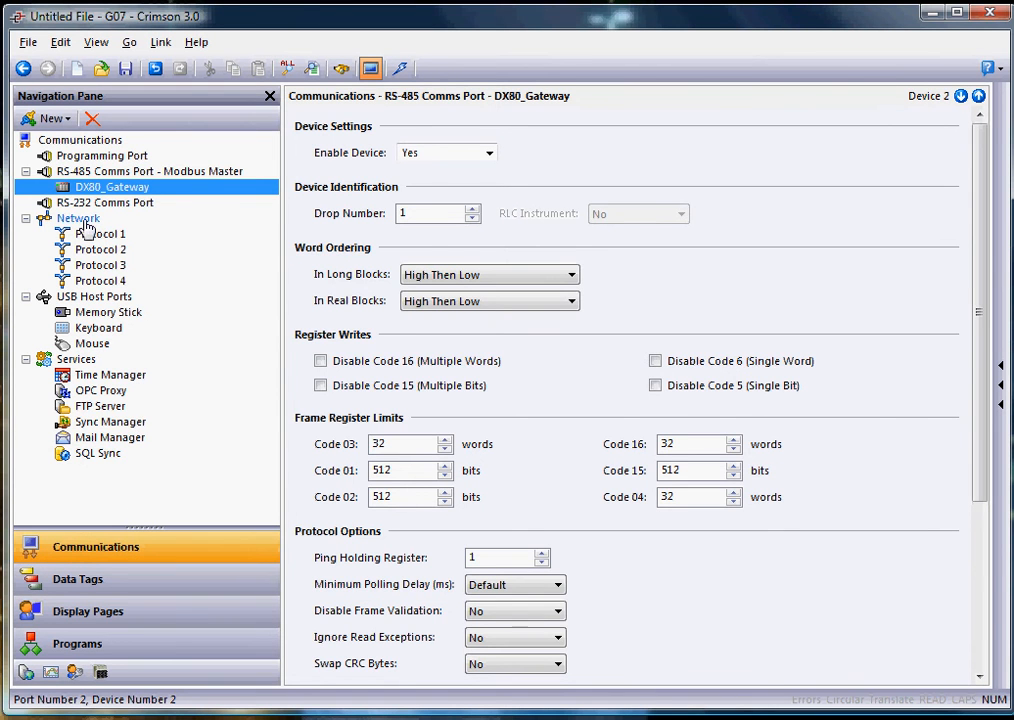
- Set the Network Ethernet 1 port mode to Manual Configuration
left_click(78, 218)
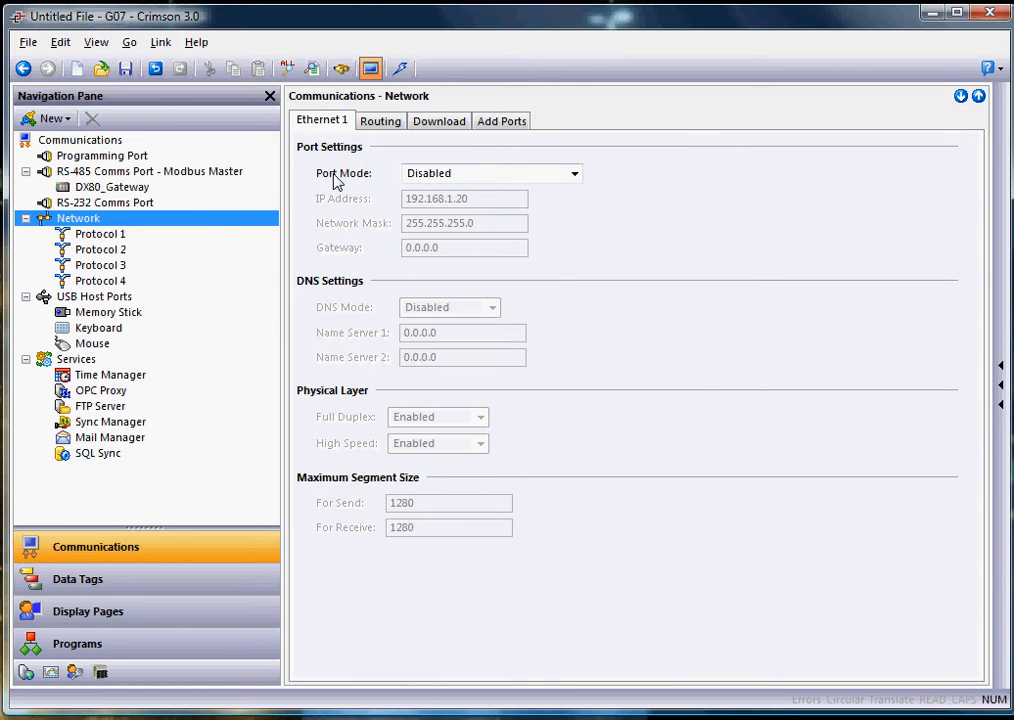
mouse_move(330, 195)
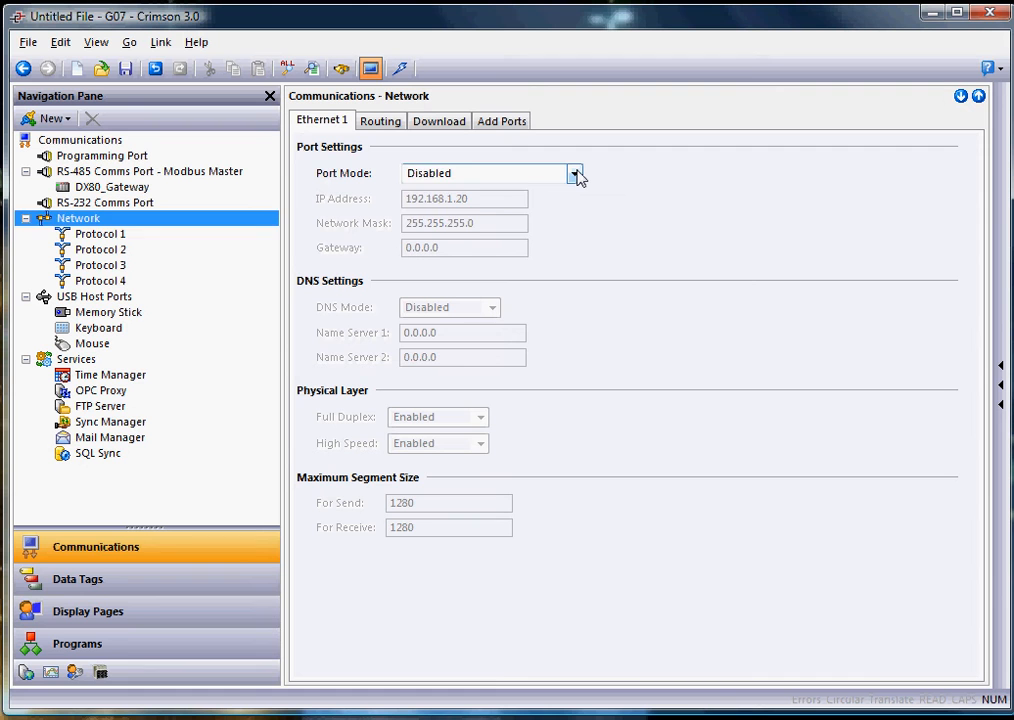
left_click(575, 173)
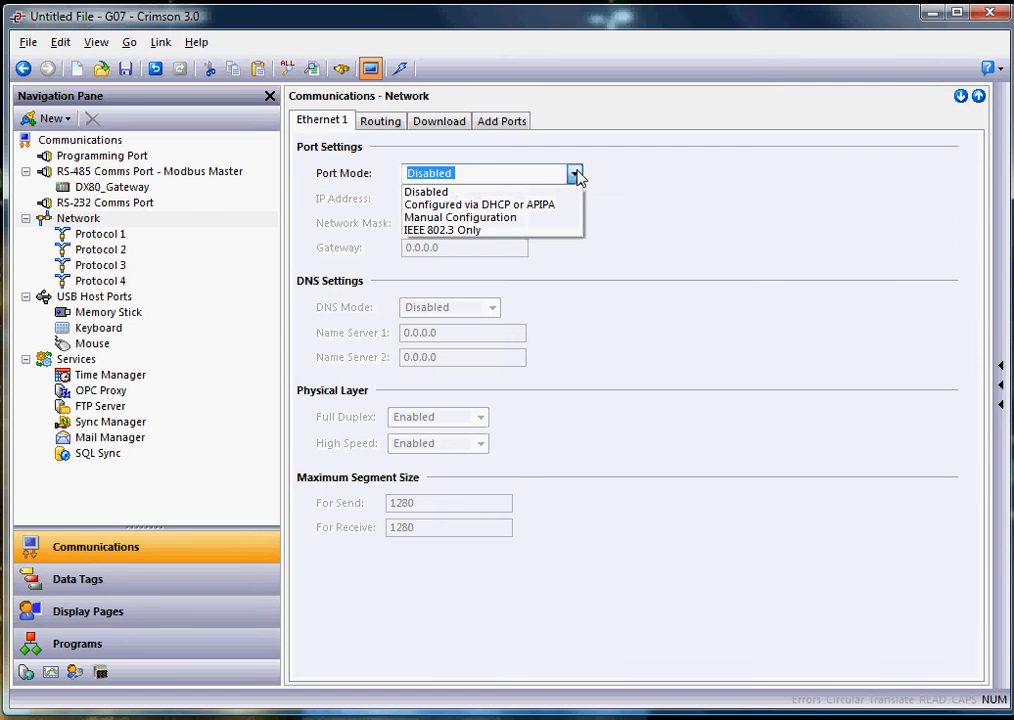
left_click(460, 217)
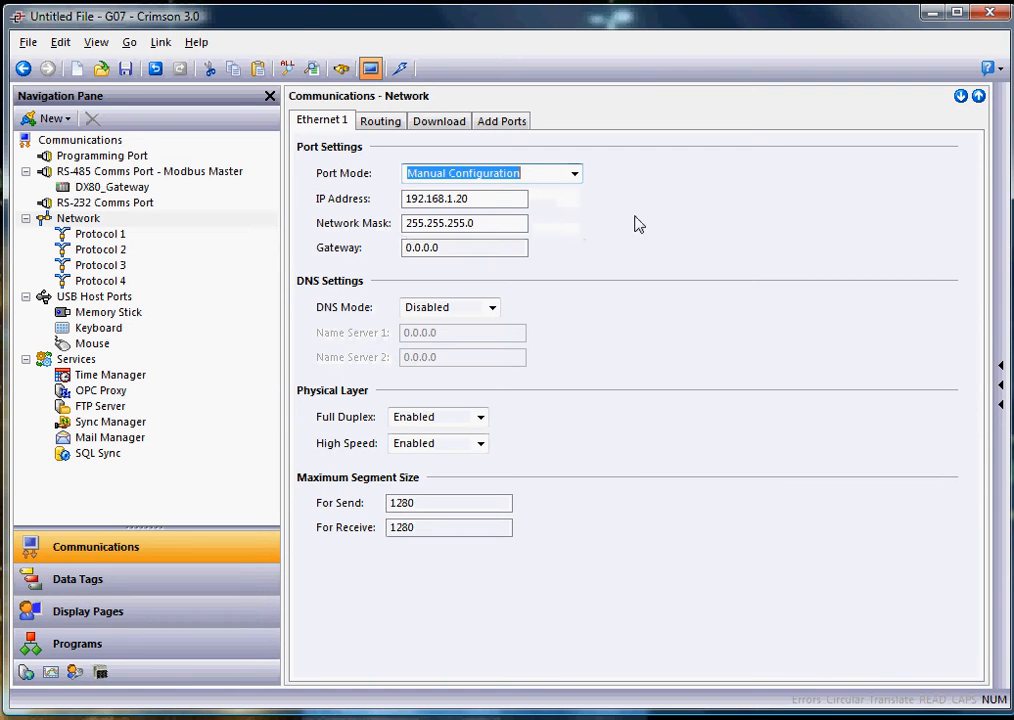
mouse_move(655, 226)
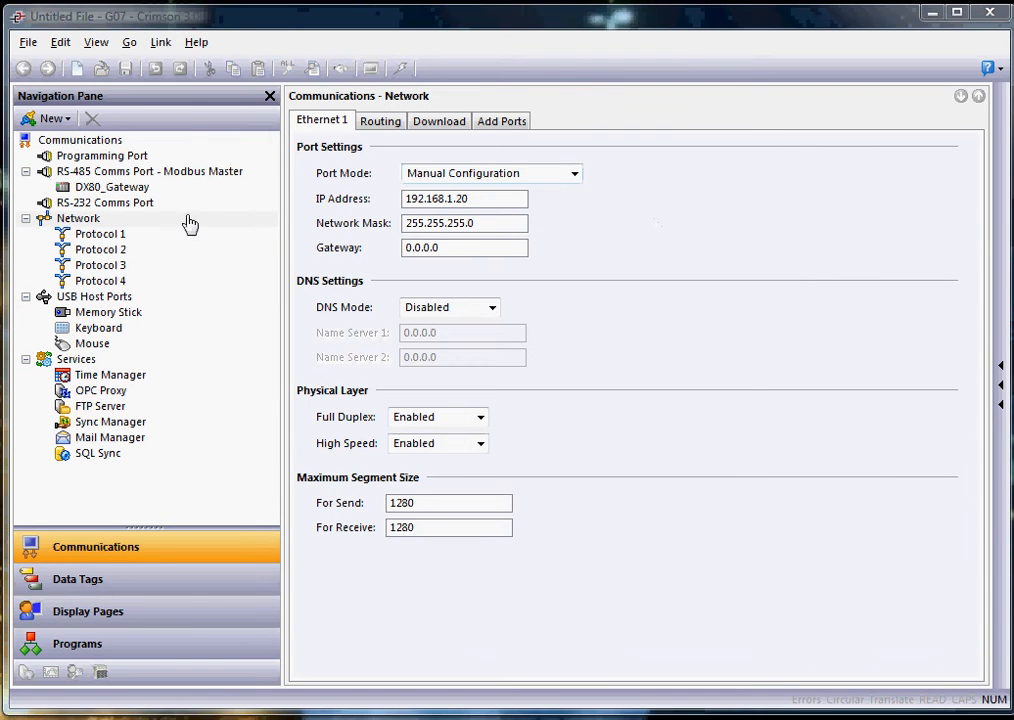
- In Protocol 1's driver picker, choose Modbus manufacturer and highlight TCP/IP Master
left_click(99, 233)
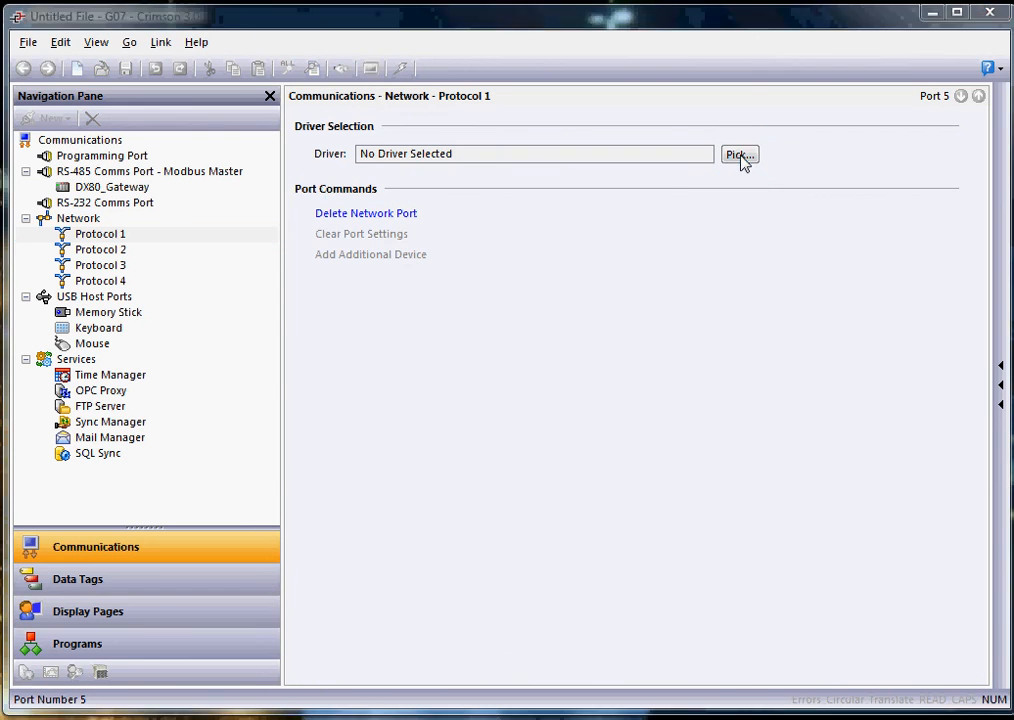
left_click(739, 154)
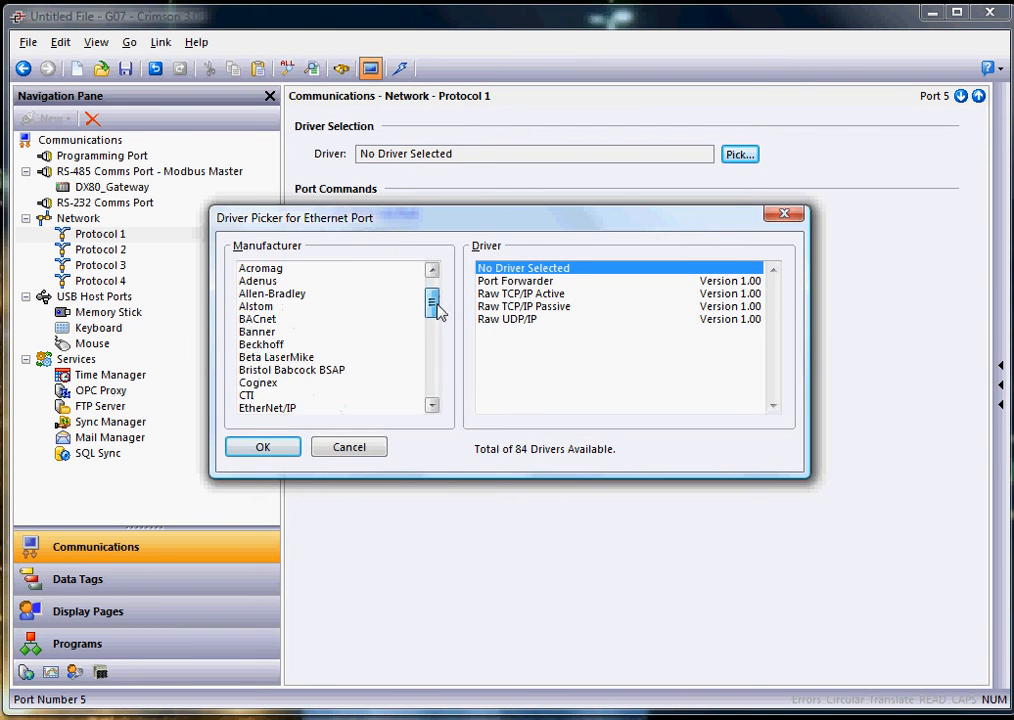
scroll("down", 3)
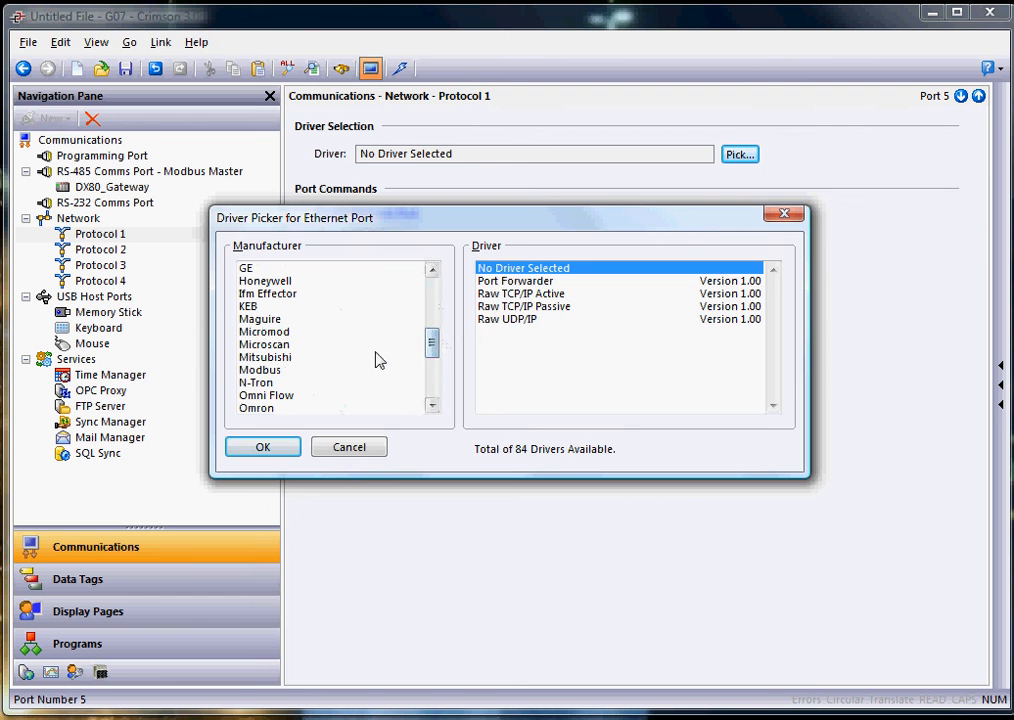
left_click(260, 370)
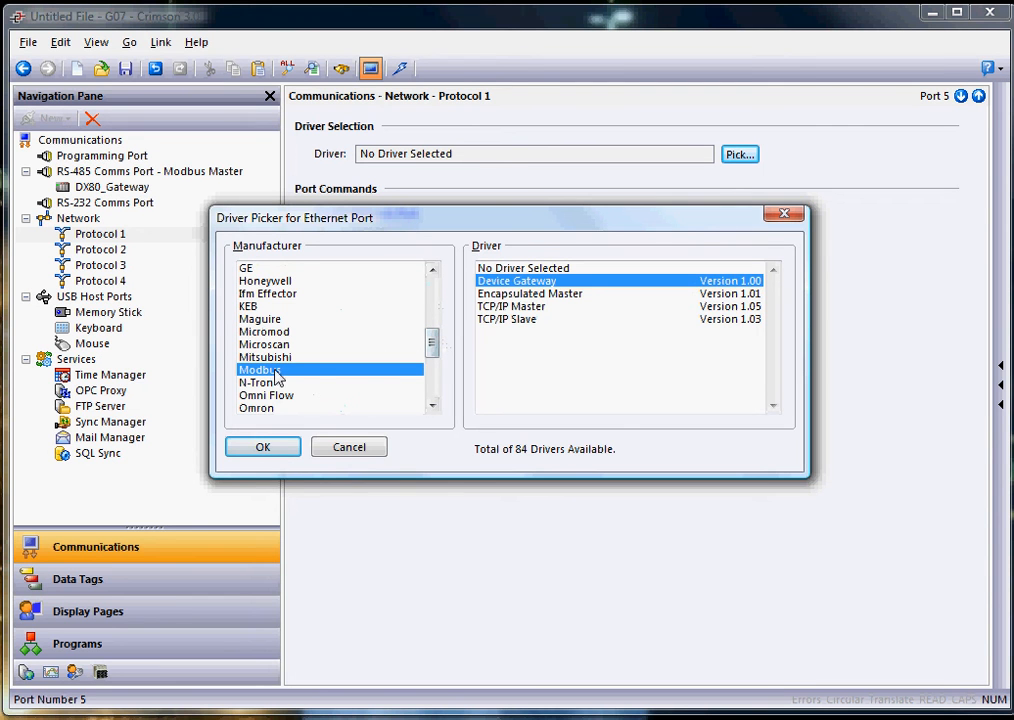
mouse_move(547, 313)
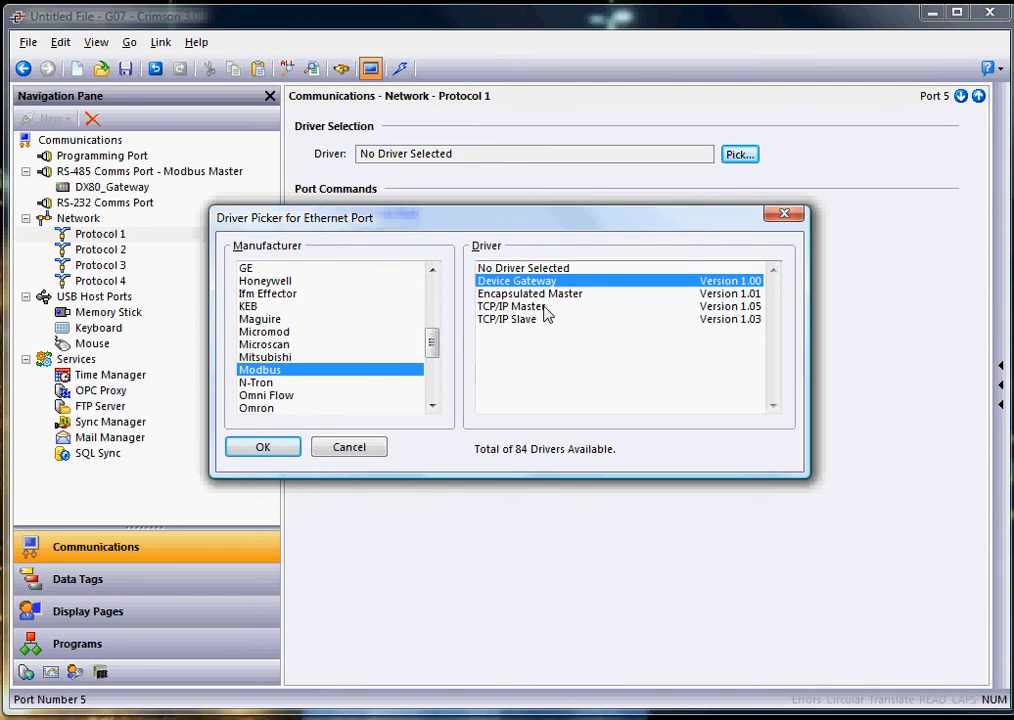
left_click(514, 306)
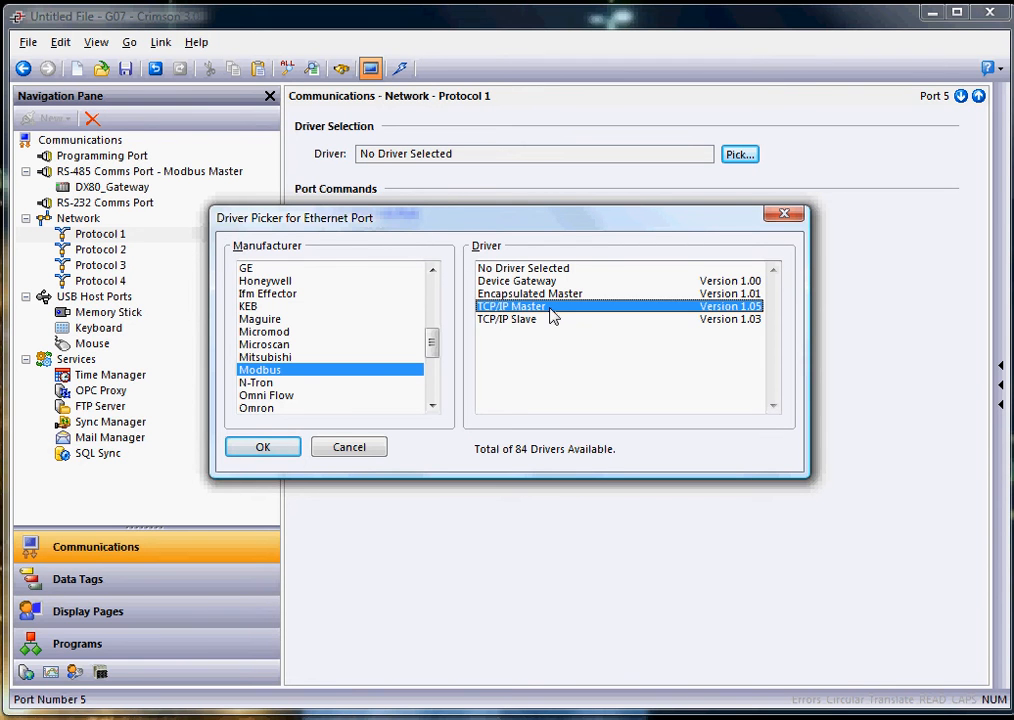
mouse_move(543, 315)
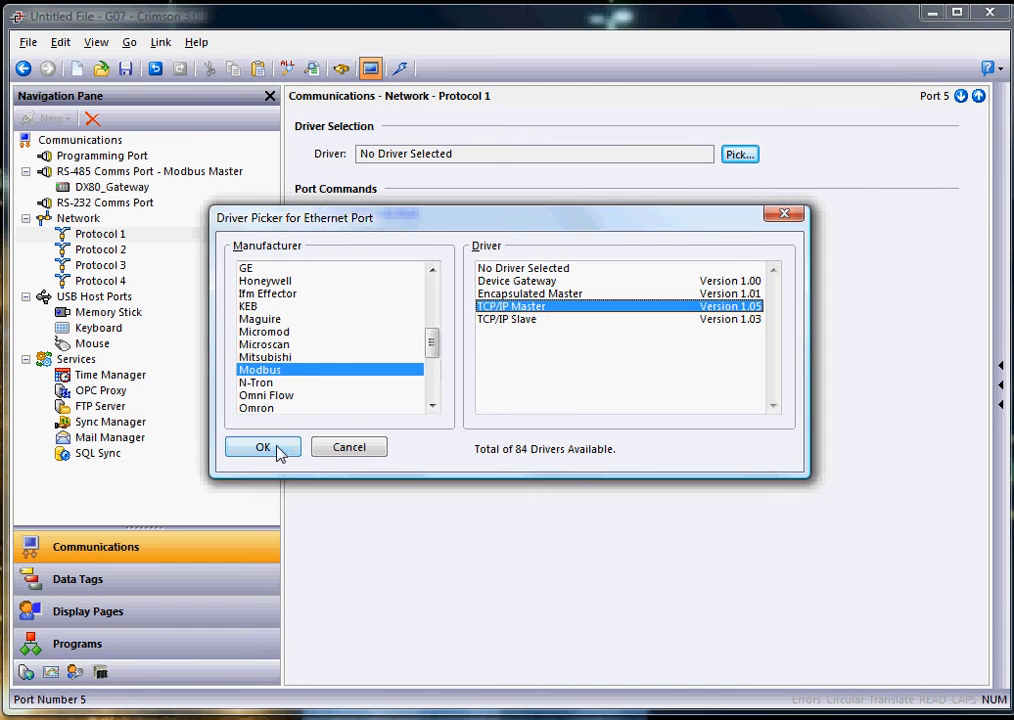
- Apply Modbus TCP/IP Master and set device PLC3's primary IP address to 192.168.1.1
left_click(262, 447)
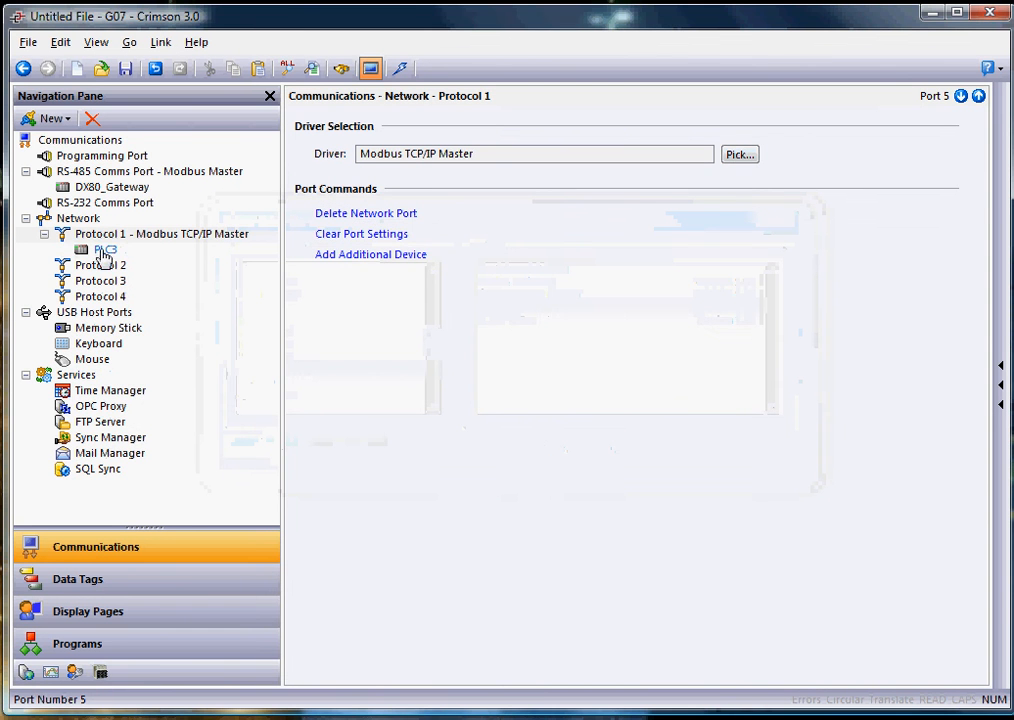
left_click(105, 249)
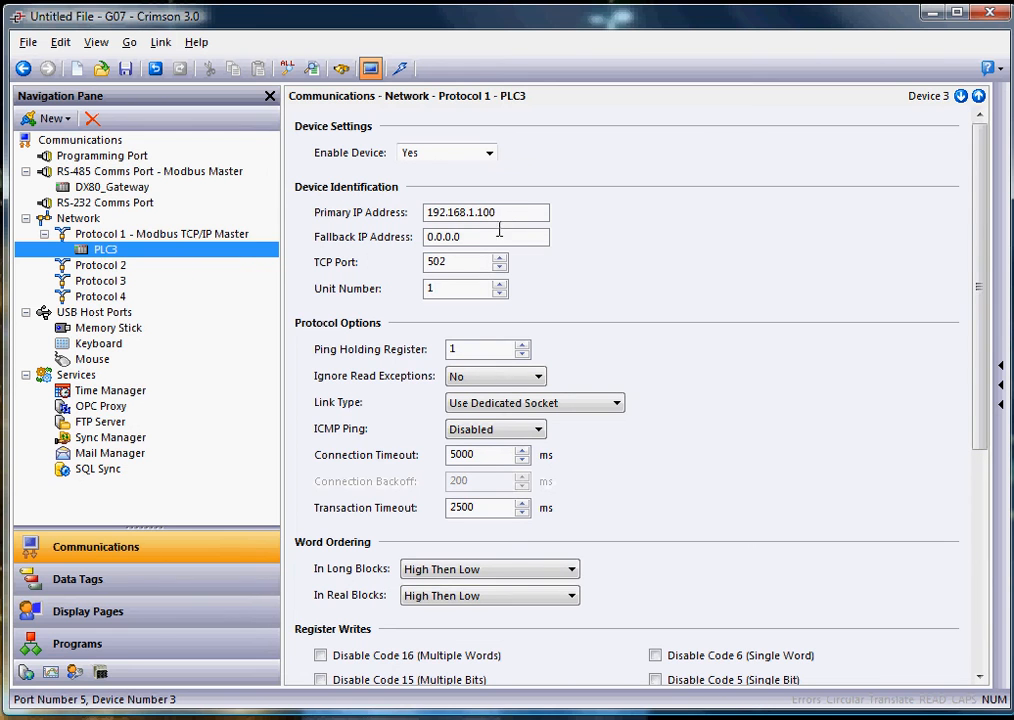
left_click(486, 212)
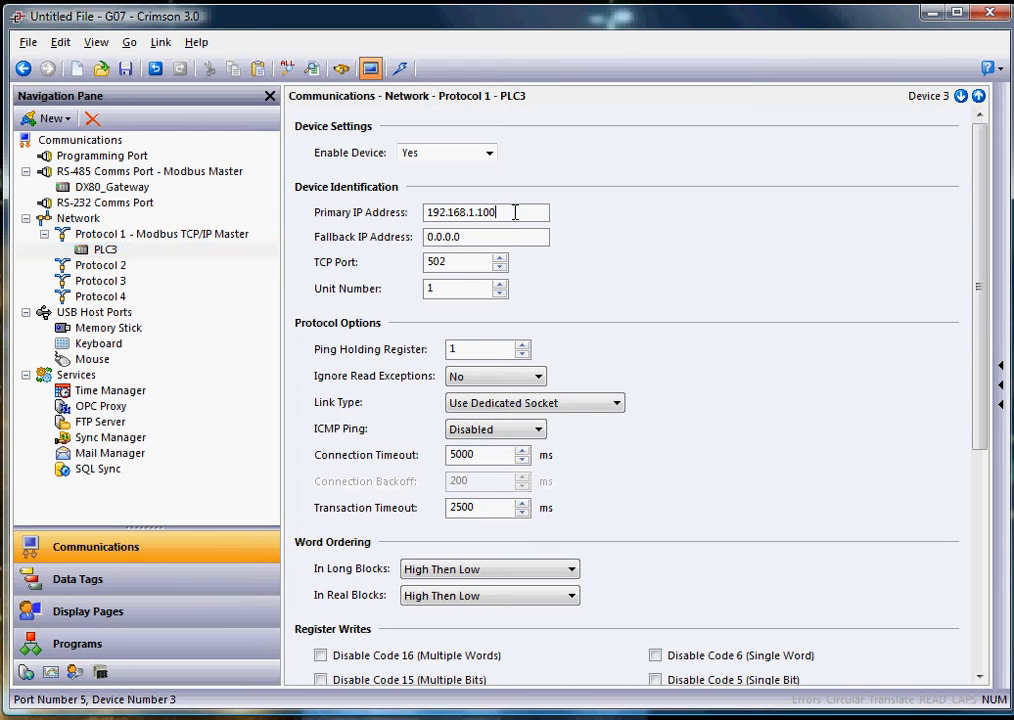
key("BackSpace")
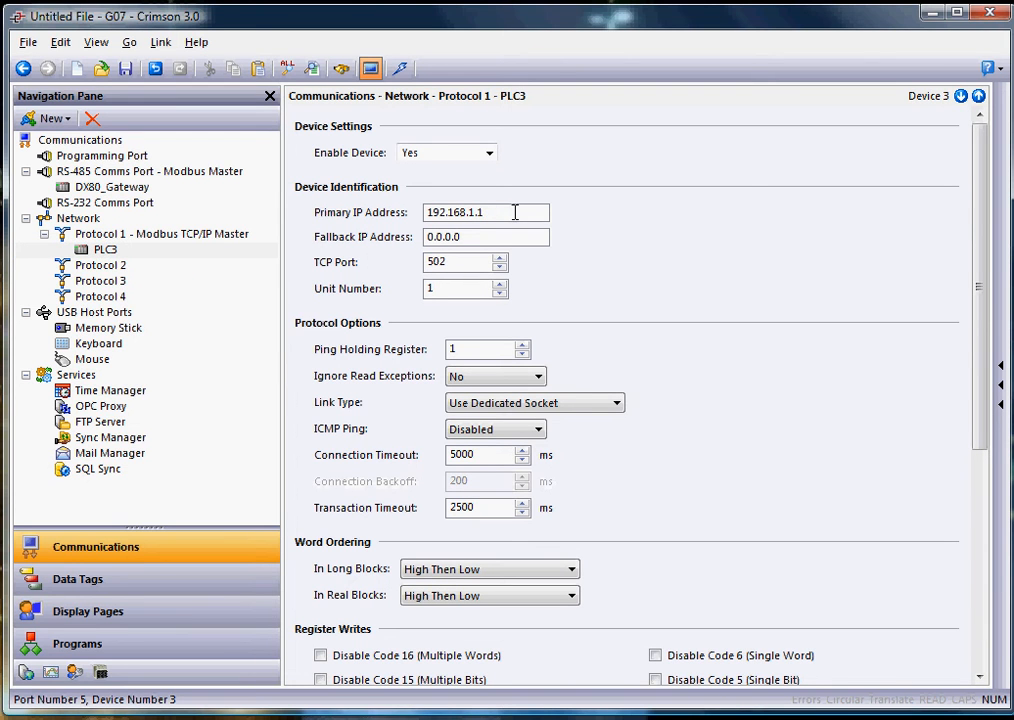
triple_click(486, 212)
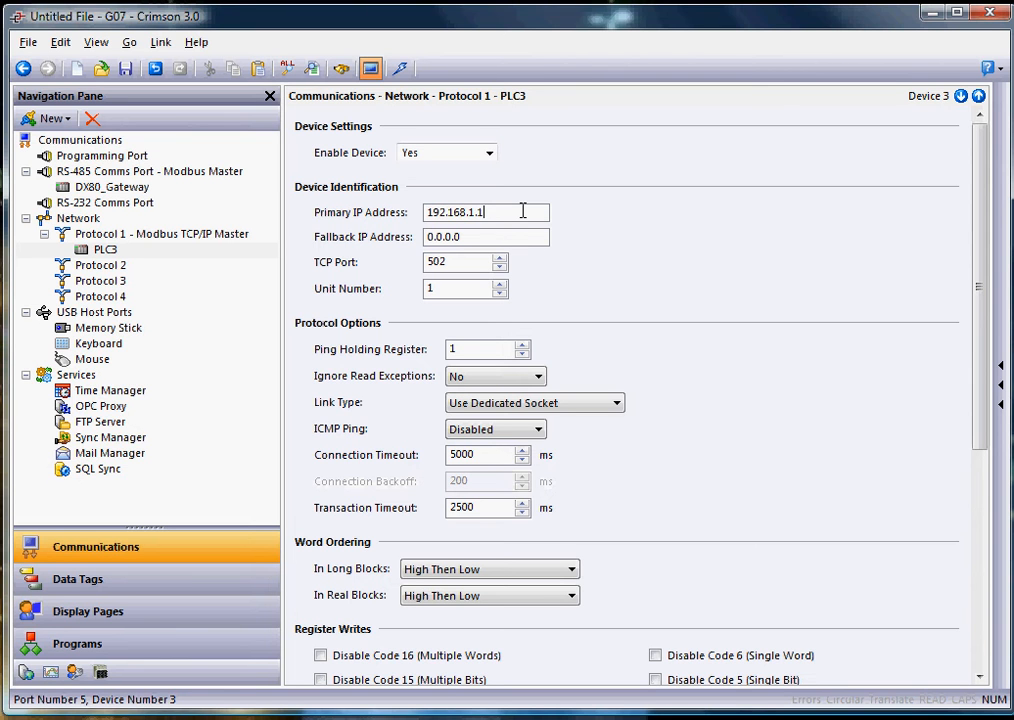
triple_click(485, 211)
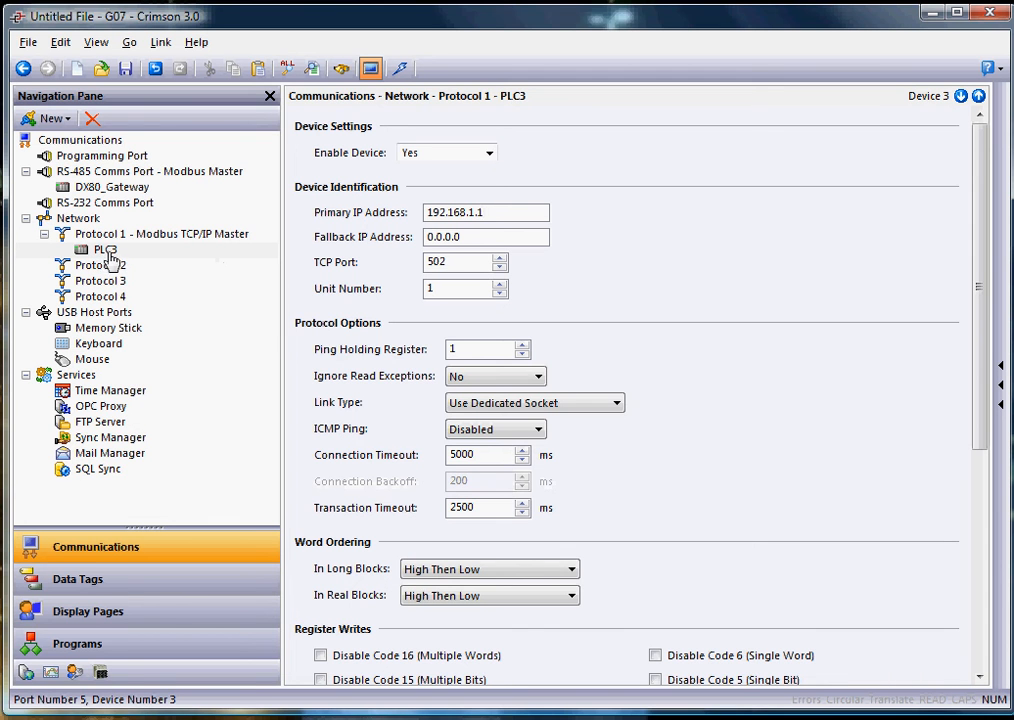
- Rename the PLC3 device under Protocol 1 to DX80_Gateway_x
left_click(104, 249)
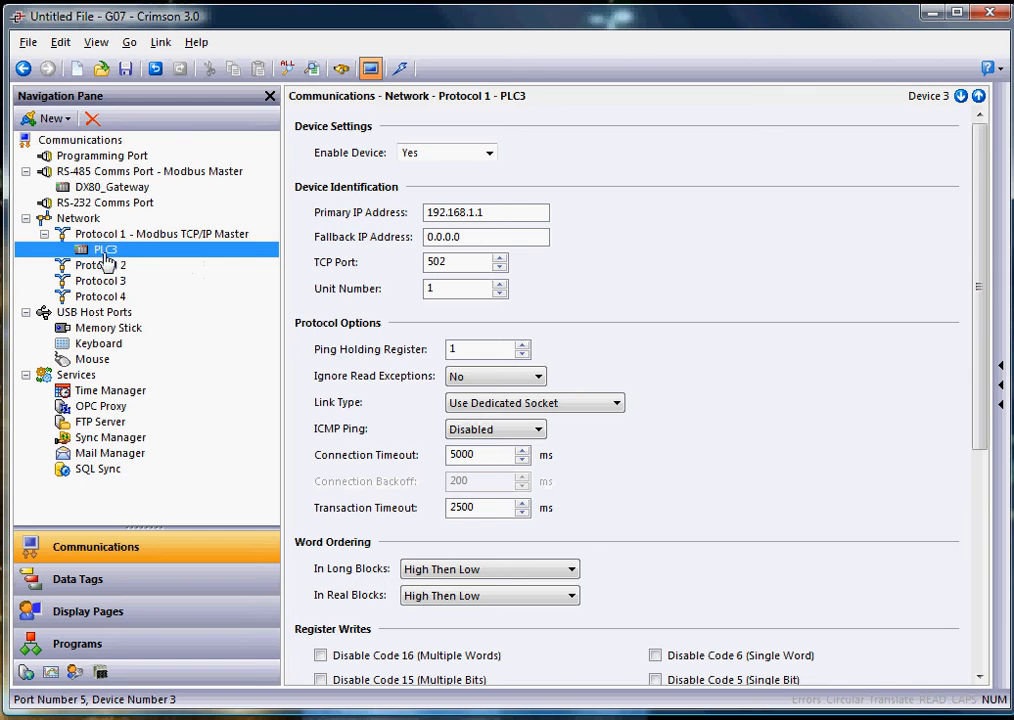
right_click(105, 249)
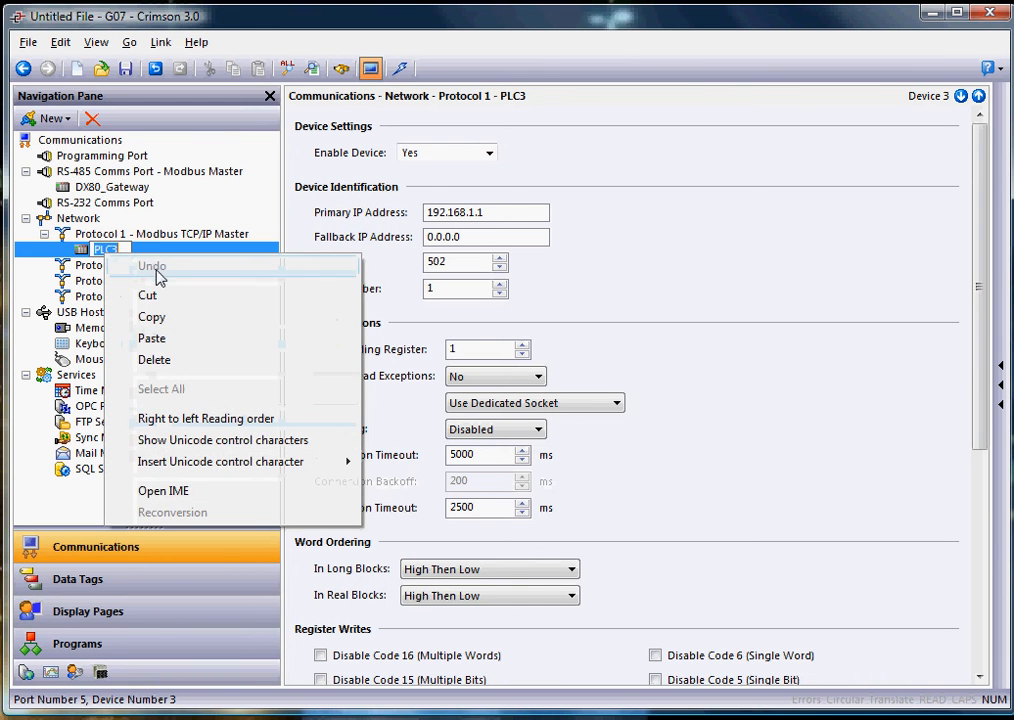
right_click(105, 248)
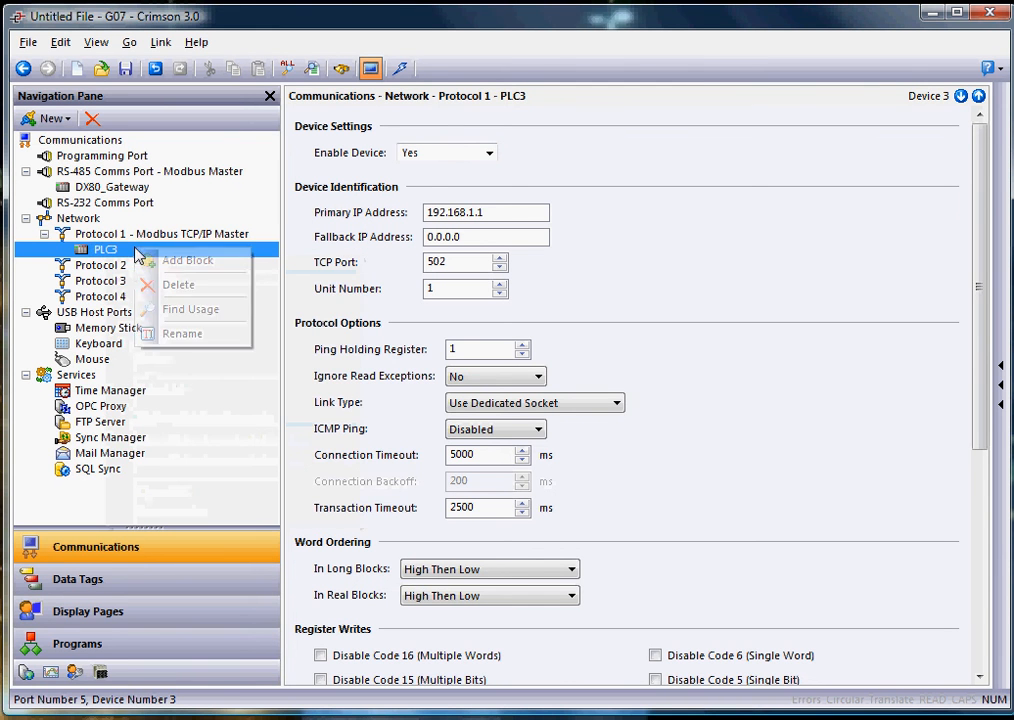
left_click(182, 333)
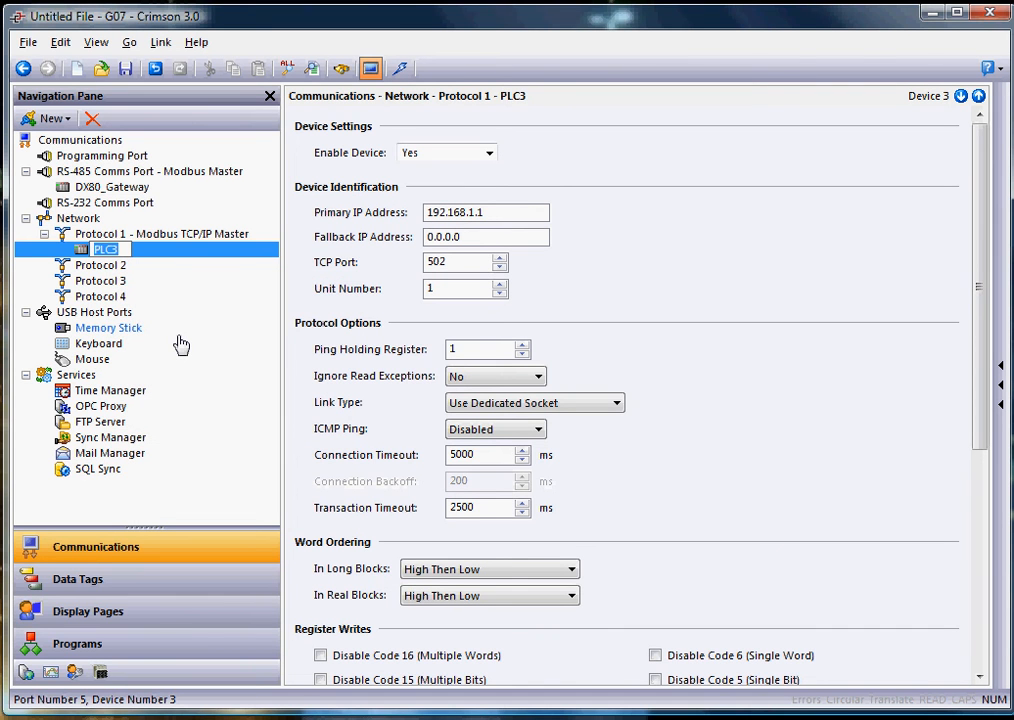
type("DX80_")
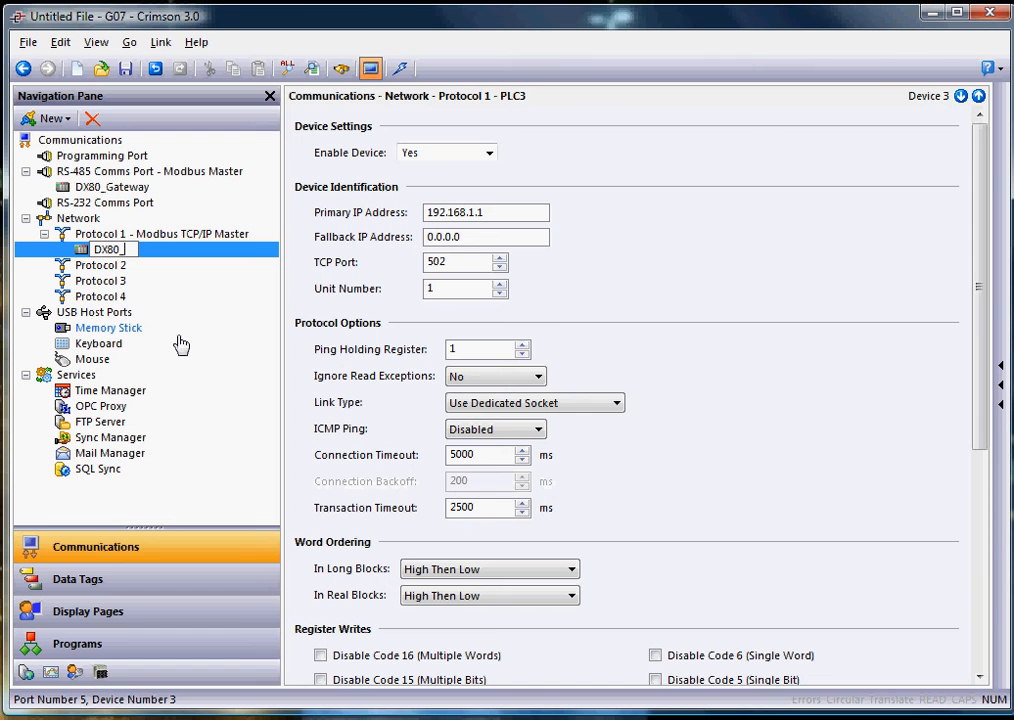
type("Gateway_")
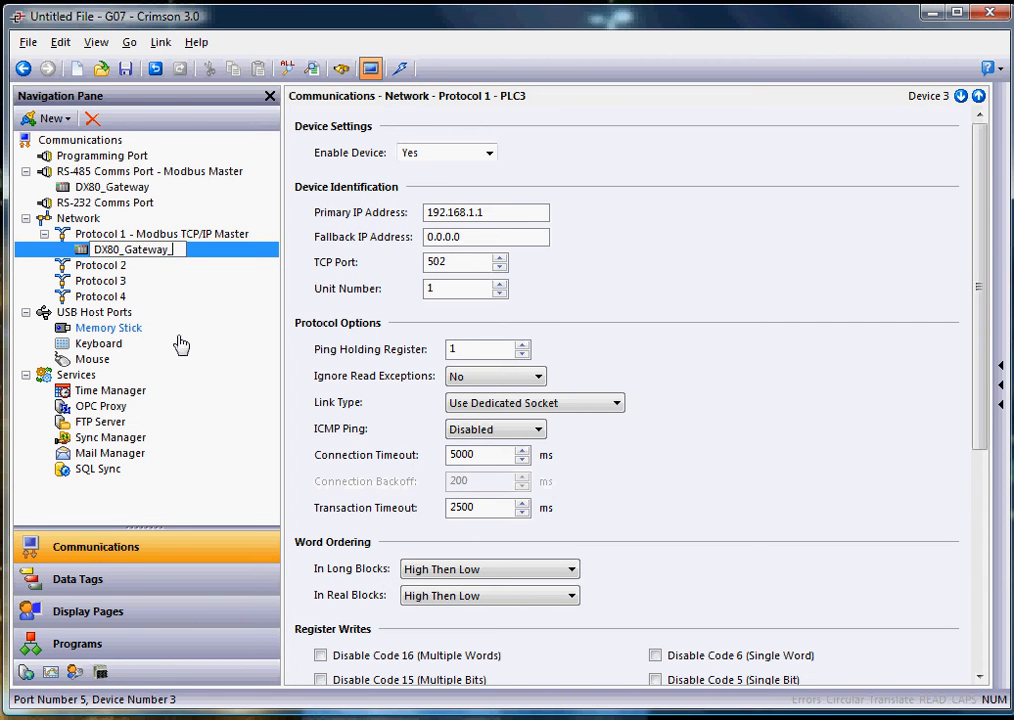
type("x")
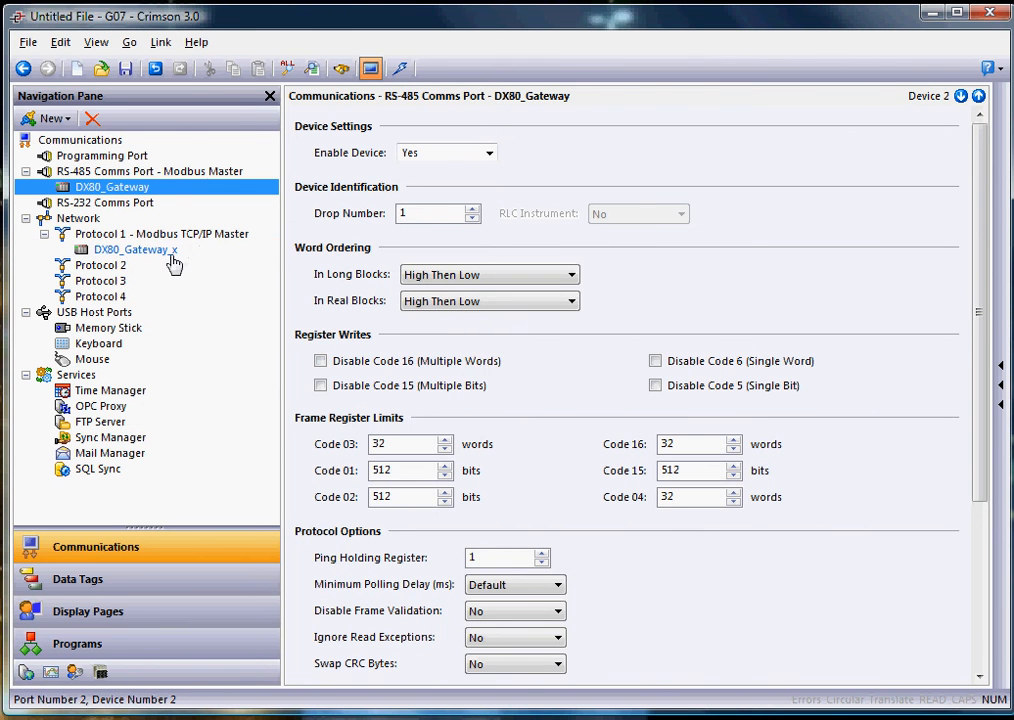
- Clear the RS-485 Comms Port settings and confirm the prompt
left_click(135, 249)
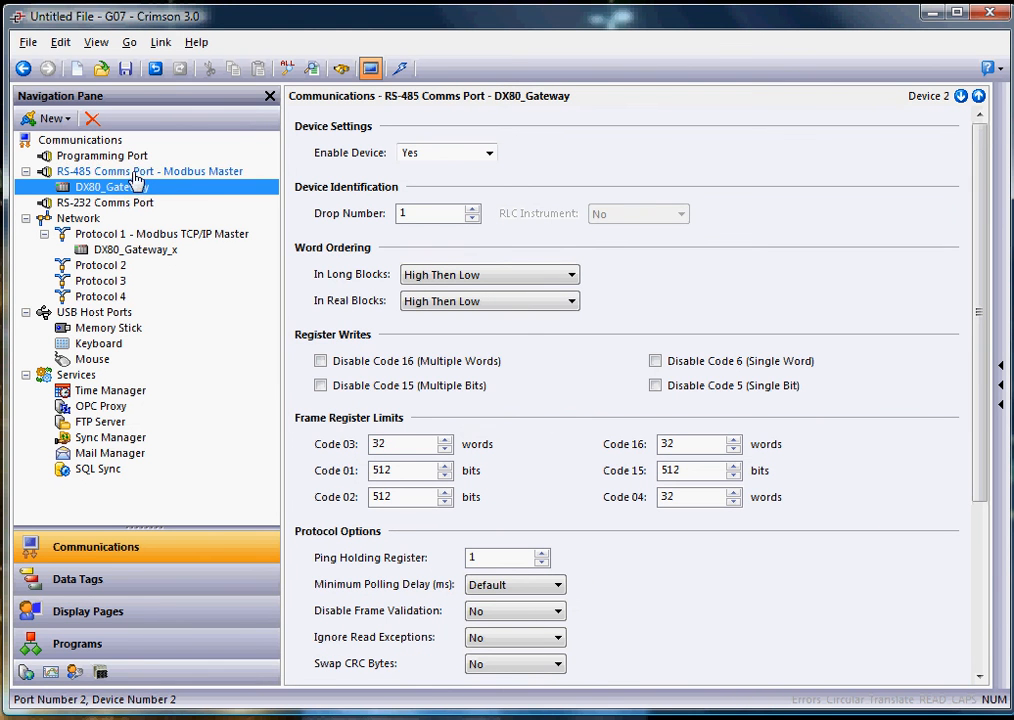
left_click(149, 171)
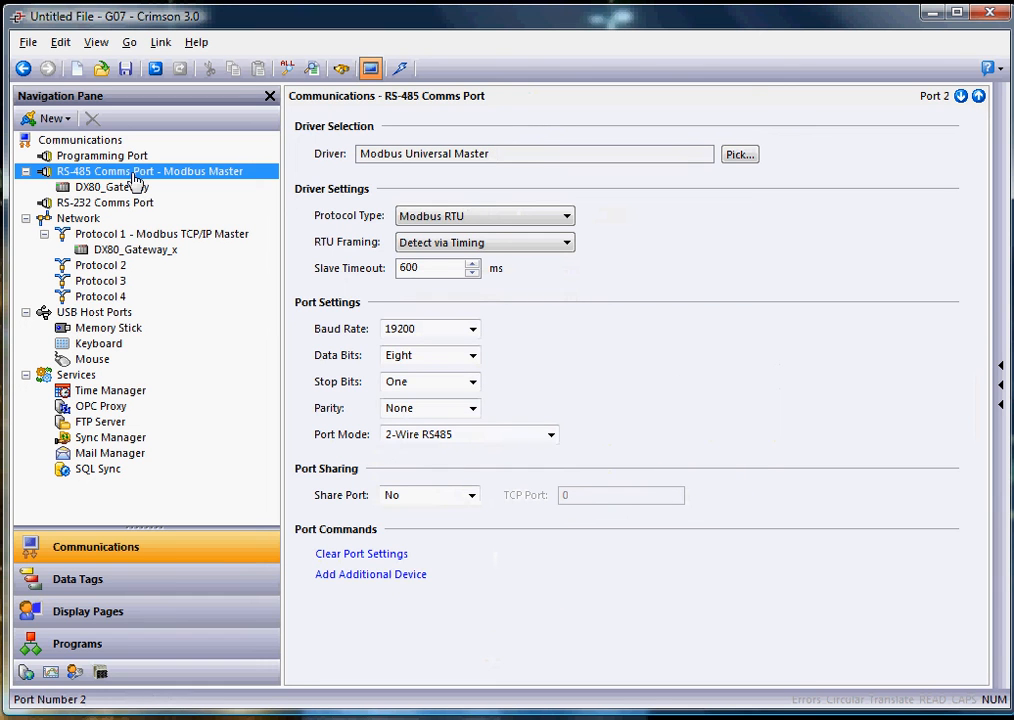
mouse_move(145, 182)
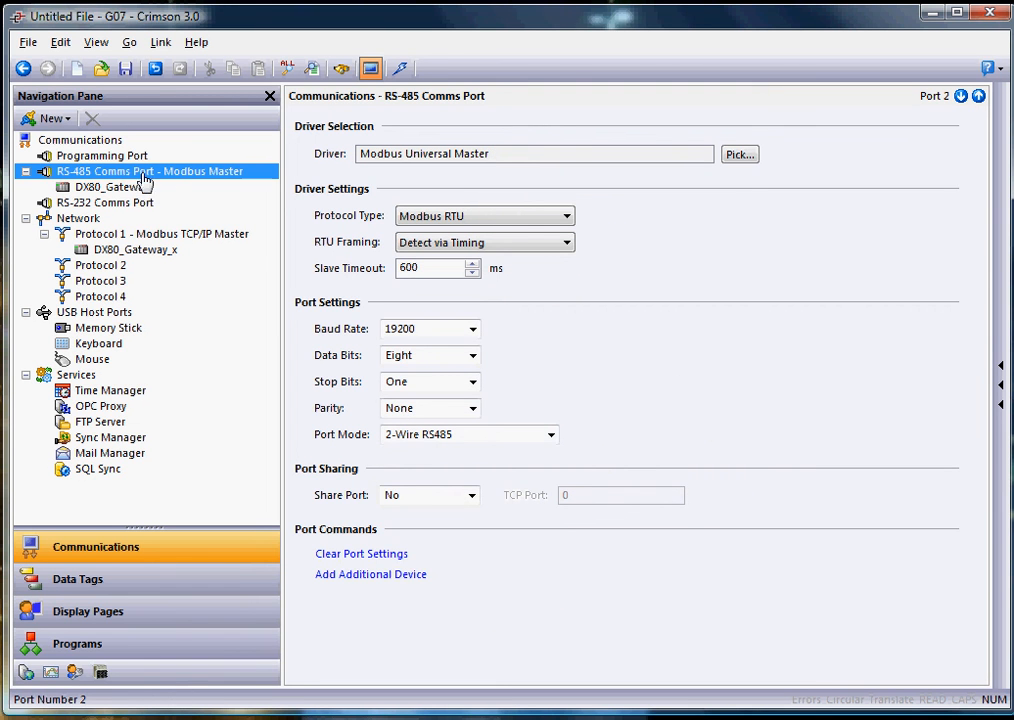
mouse_move(361, 553)
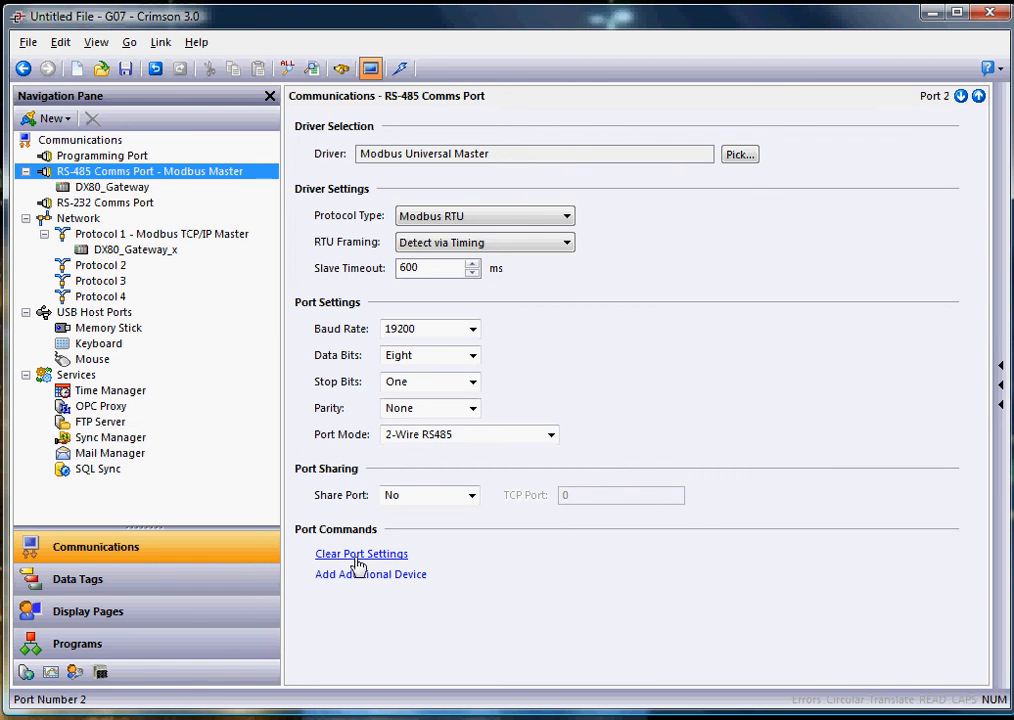
mouse_move(575, 561)
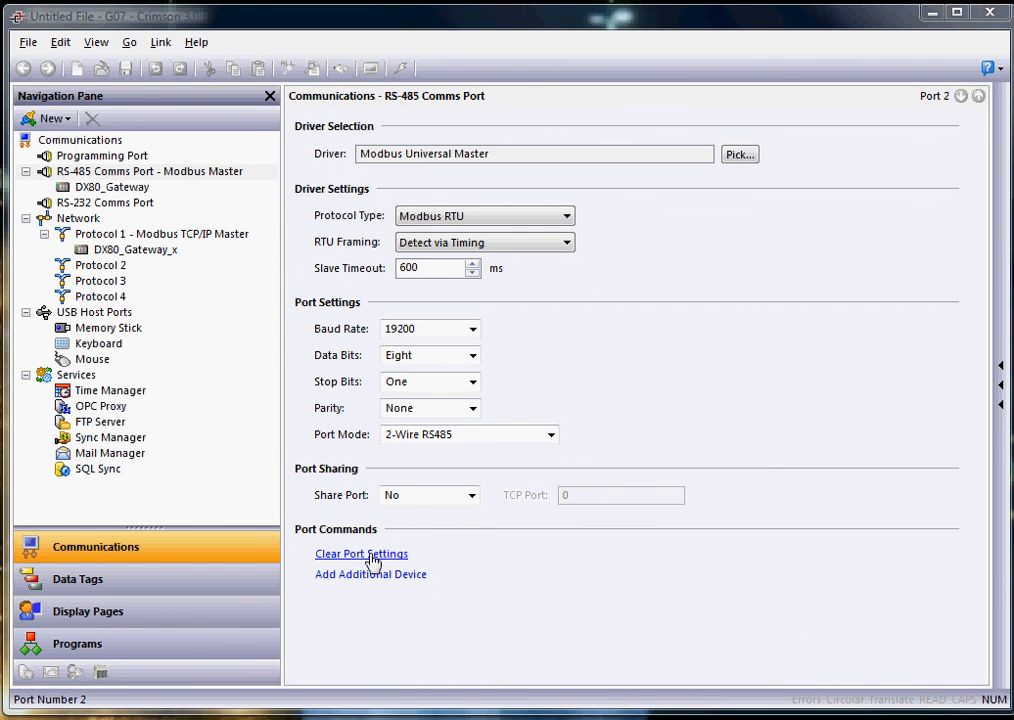
left_click(361, 553)
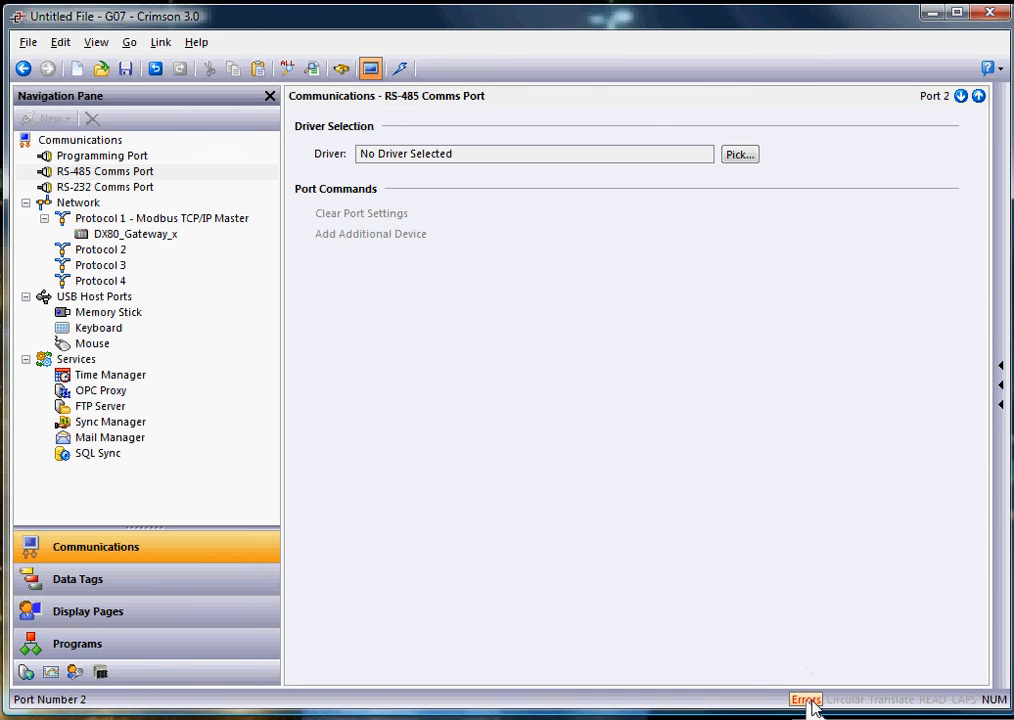
left_click(77, 579)
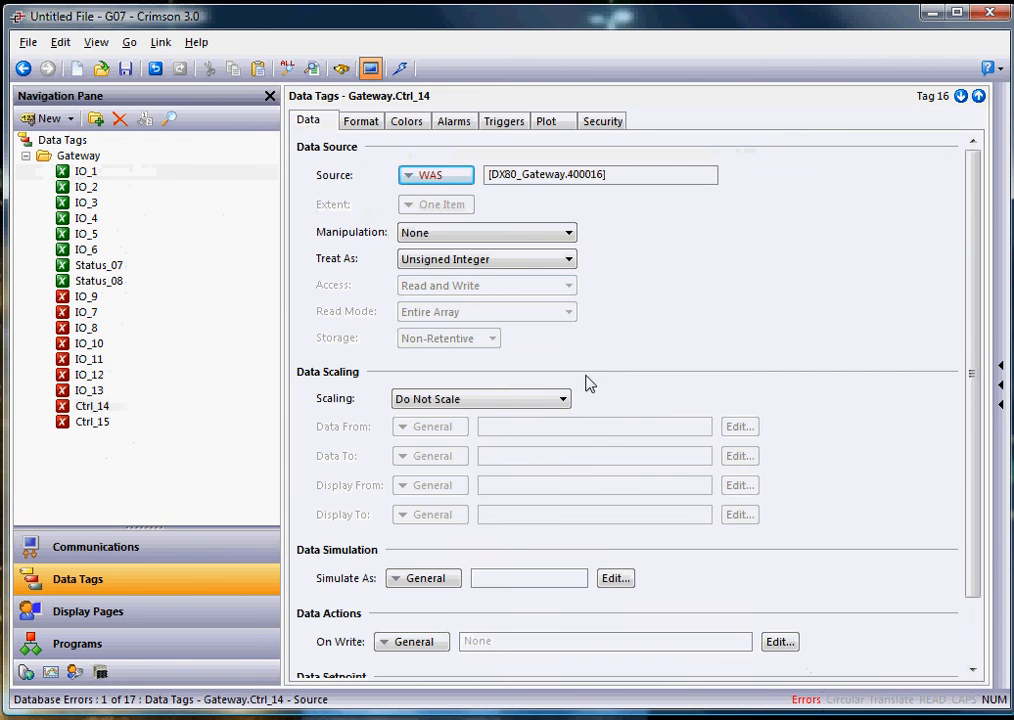
left_click(86, 202)
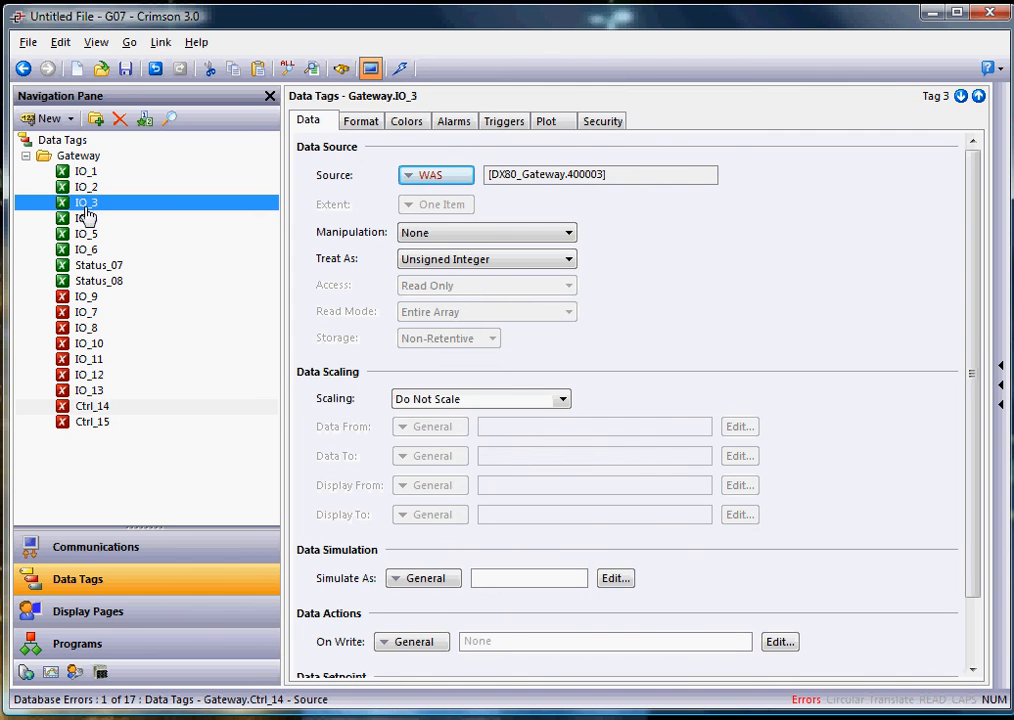
left_click(86, 218)
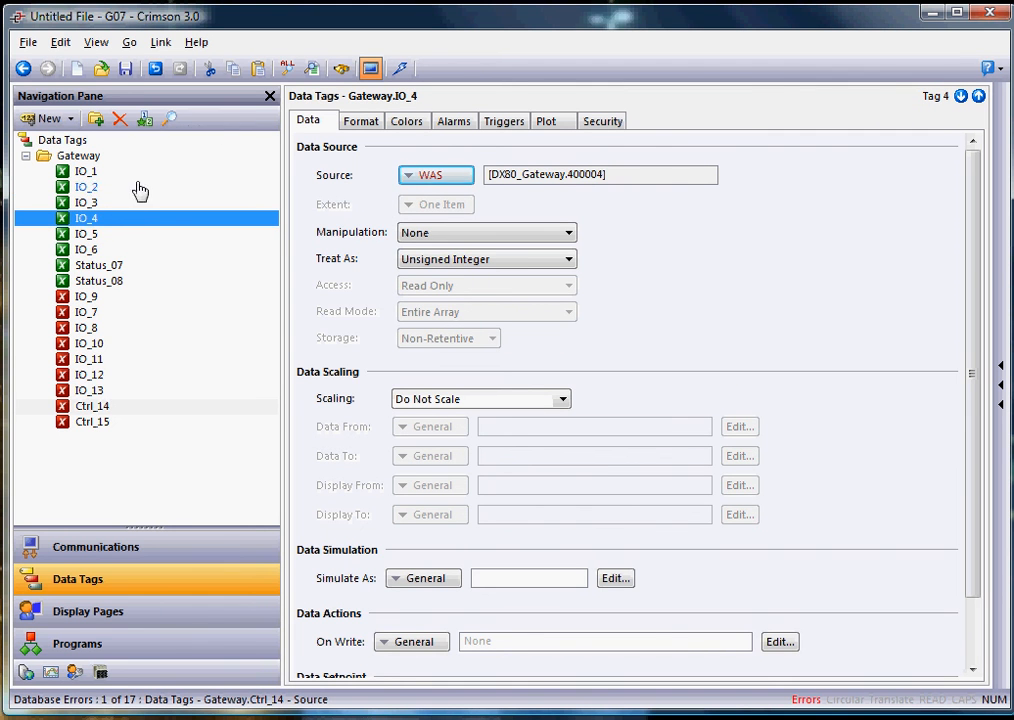
mouse_move(313, 68)
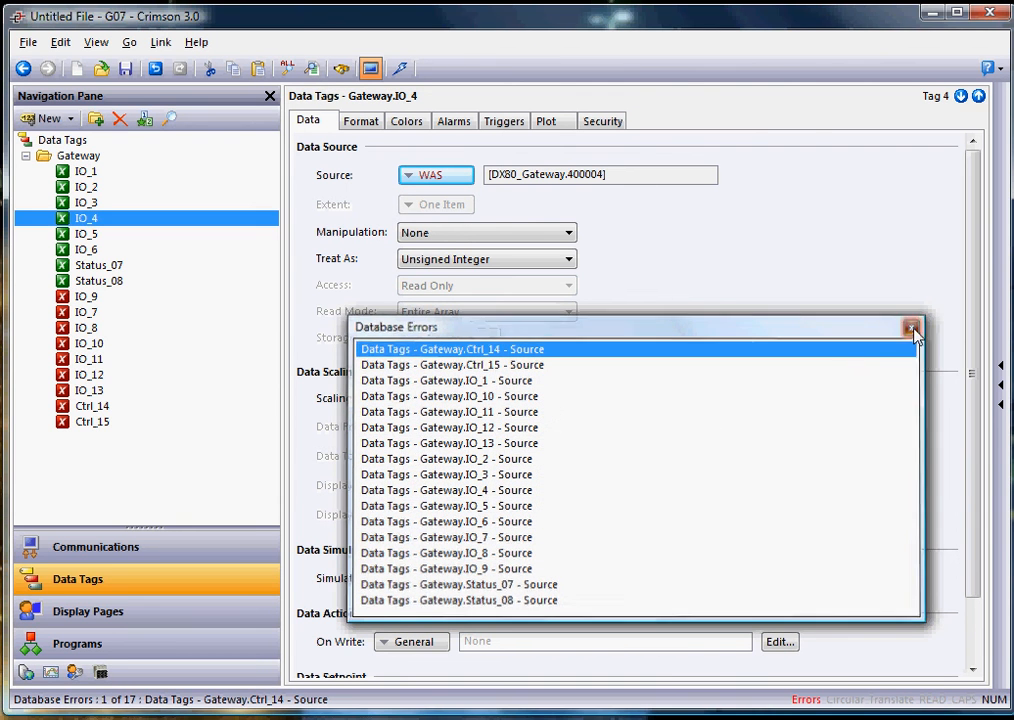
left_click(911, 328)
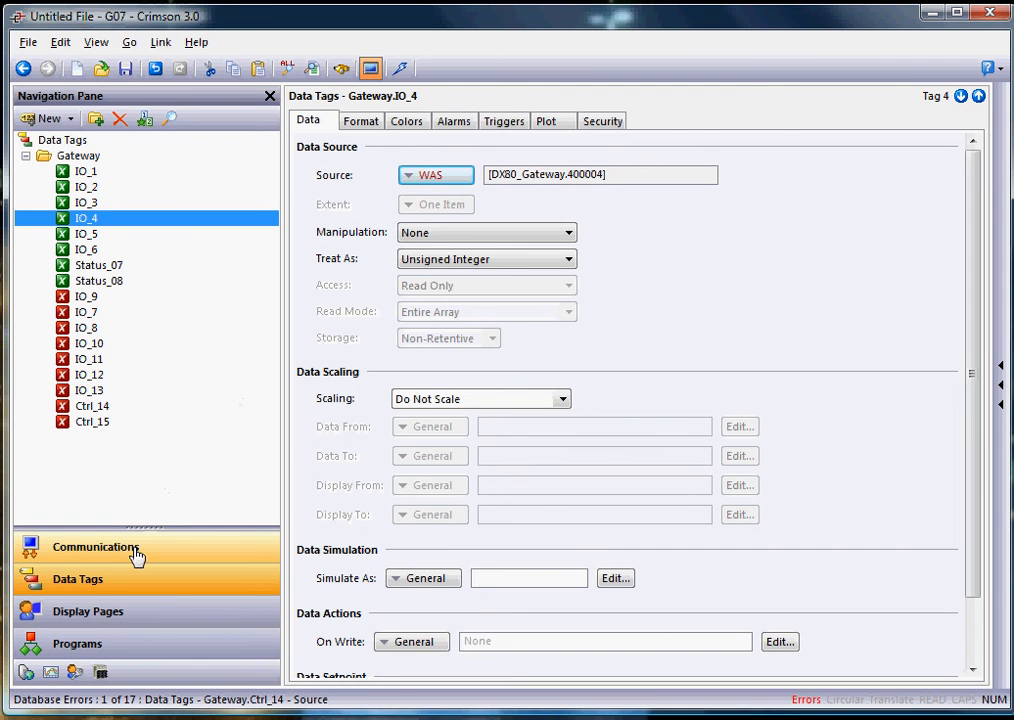
left_click(96, 547)
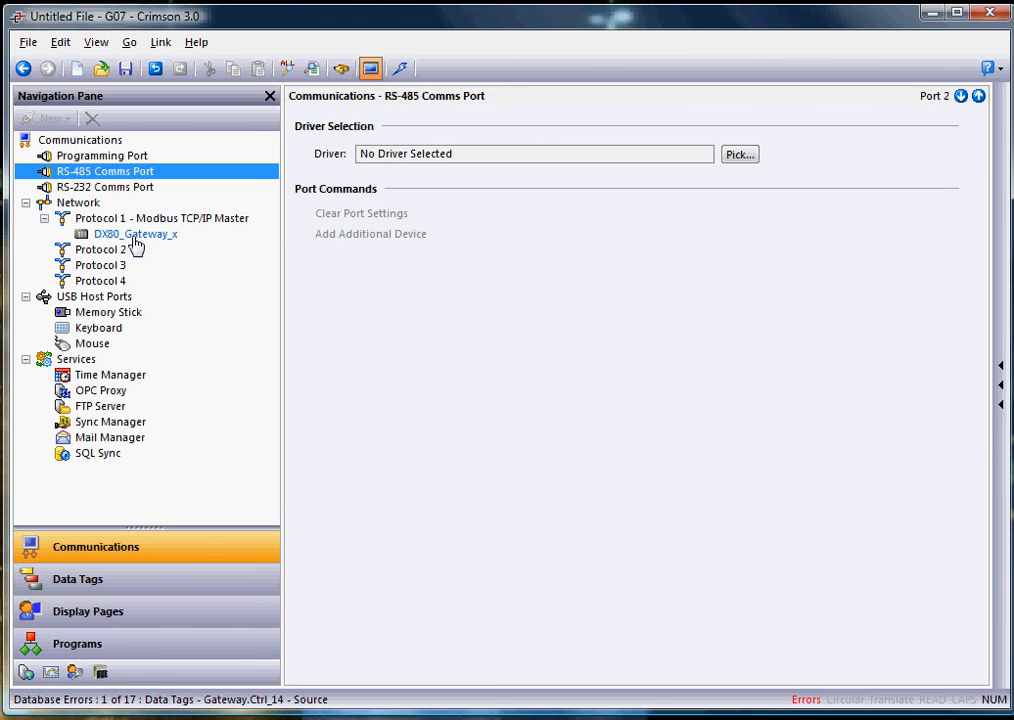
- Rename DX80_Gateway_x to DX80_Gateway so tag IO_4 again sources register 400004
left_click(135, 233)
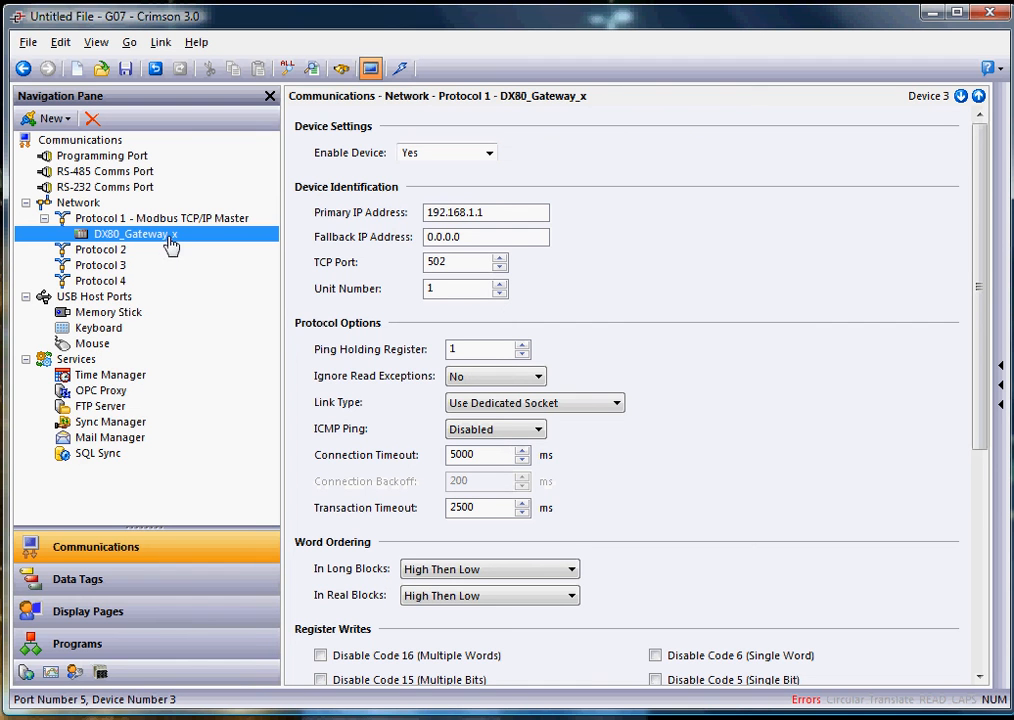
double_click(130, 234)
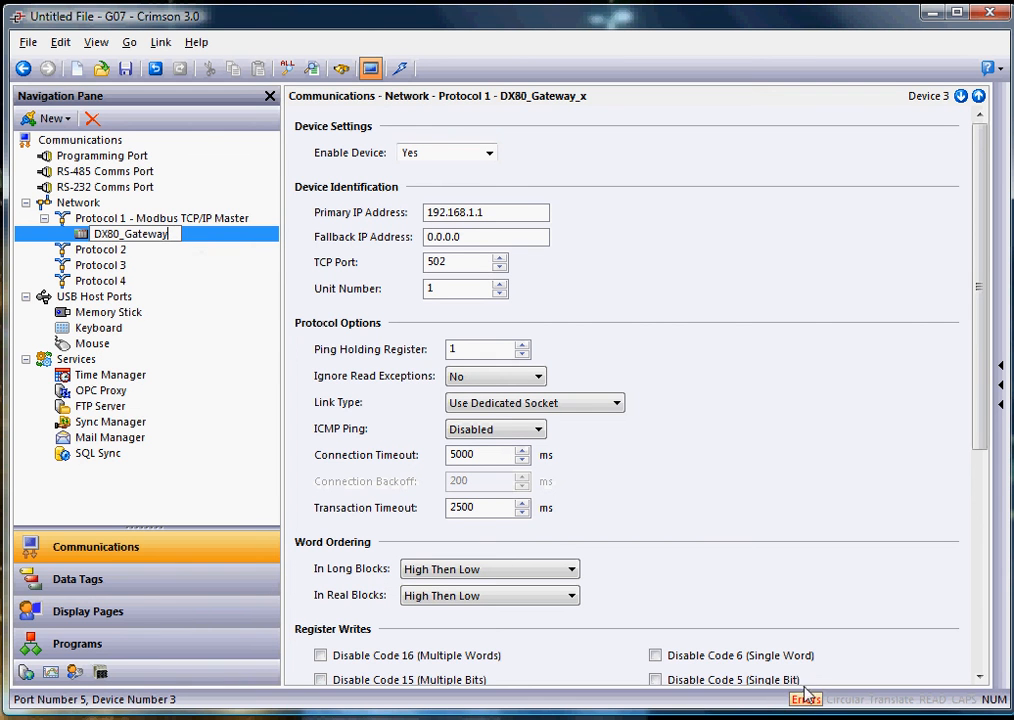
mouse_move(207, 243)
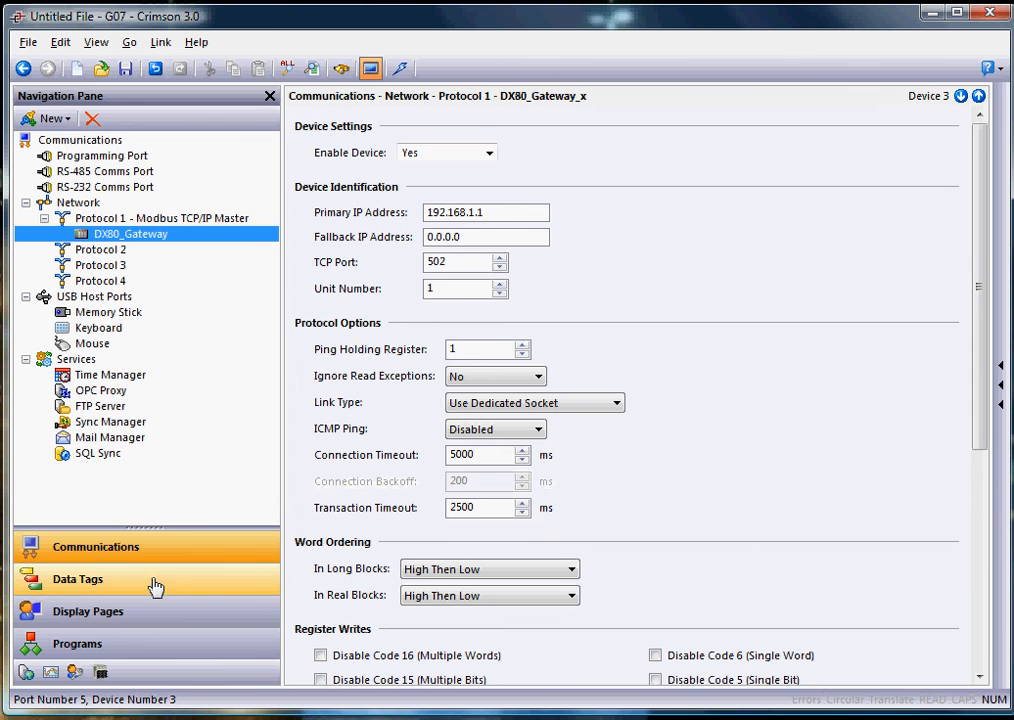
left_click(77, 579)
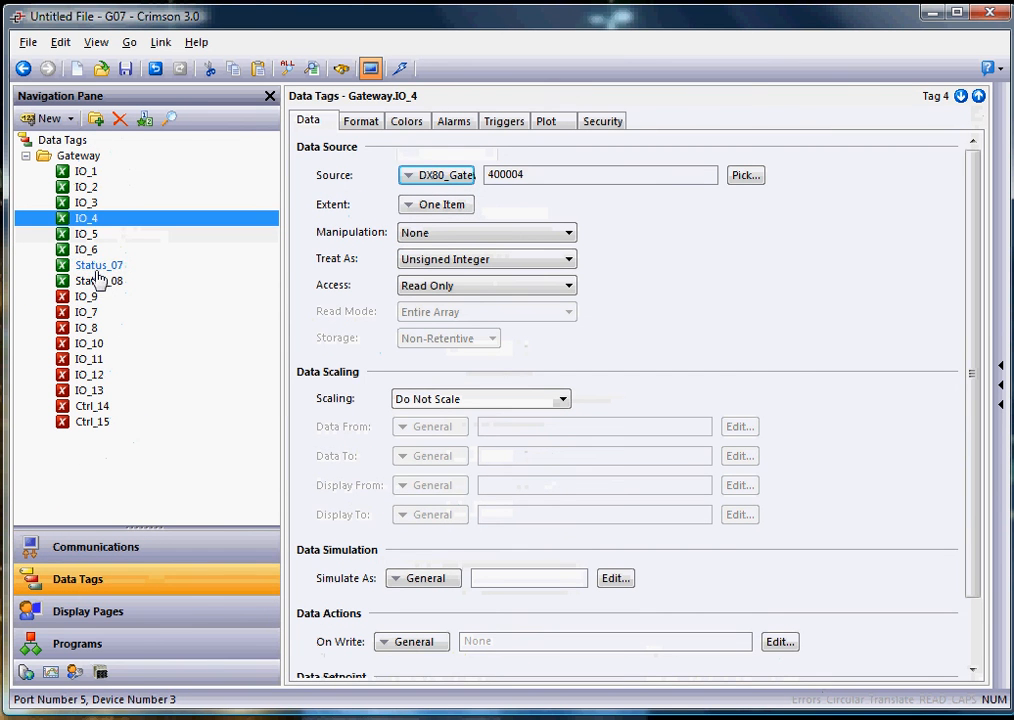
- Confirm IO_6 reads register 400006 from DX80_Gateway, check Ctrl_14, and open the File menu
left_click(89, 343)
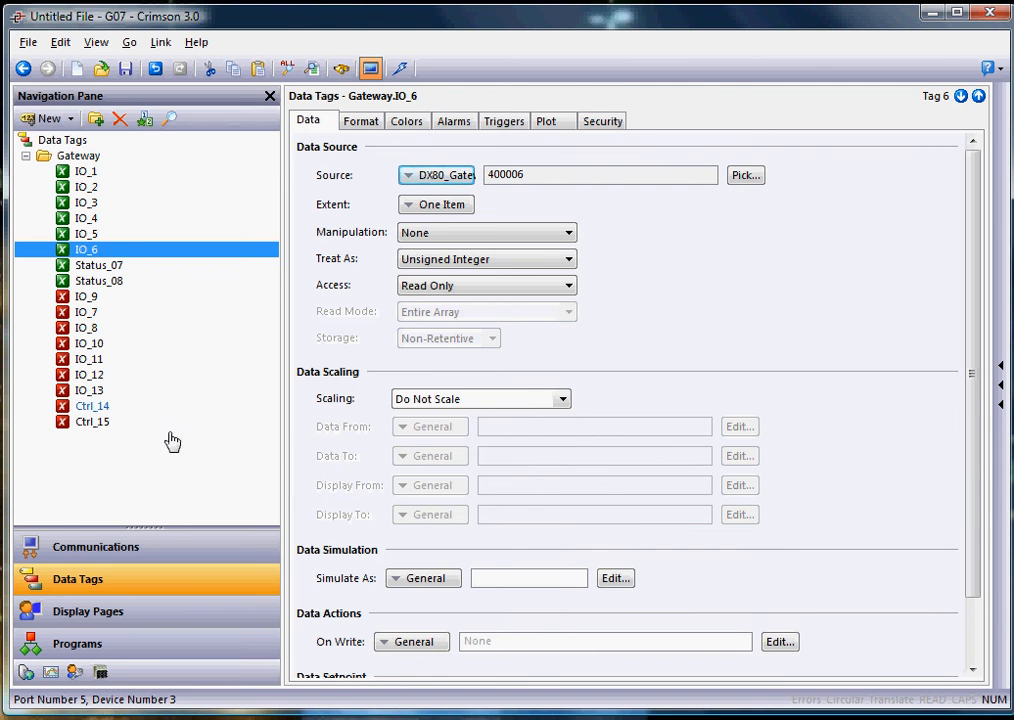
left_click(95, 546)
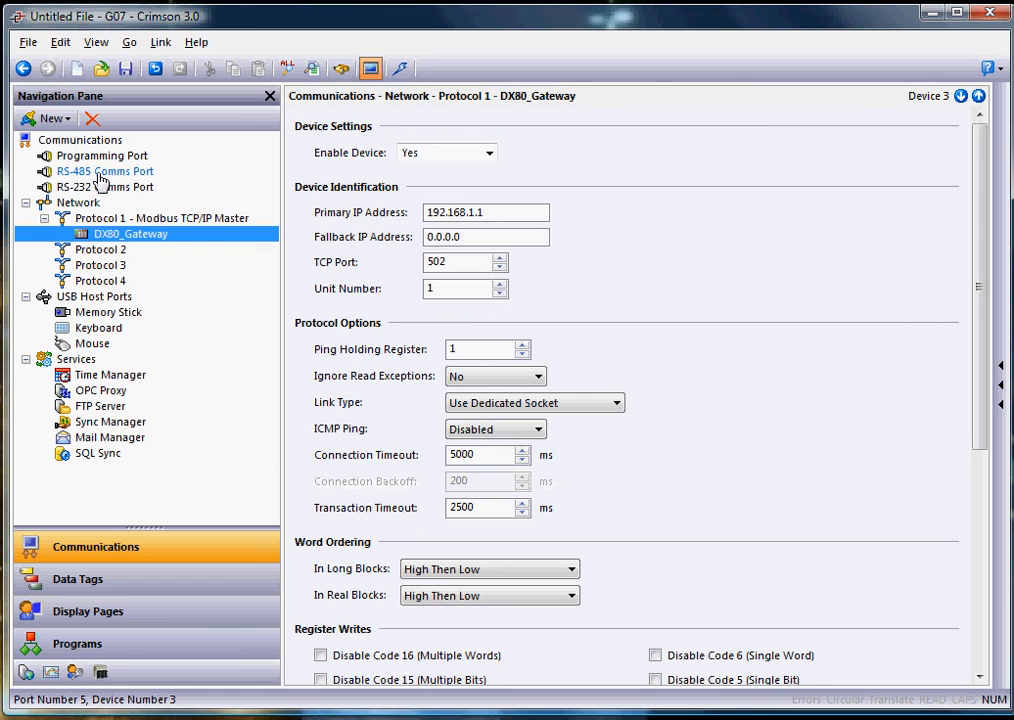
left_click(27, 42)
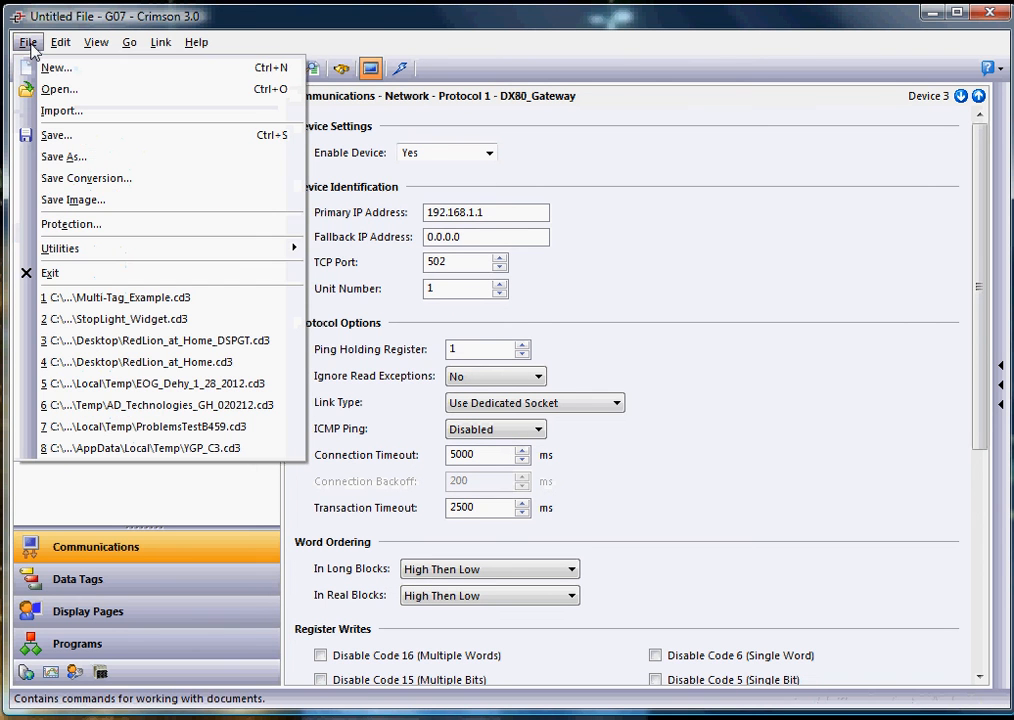